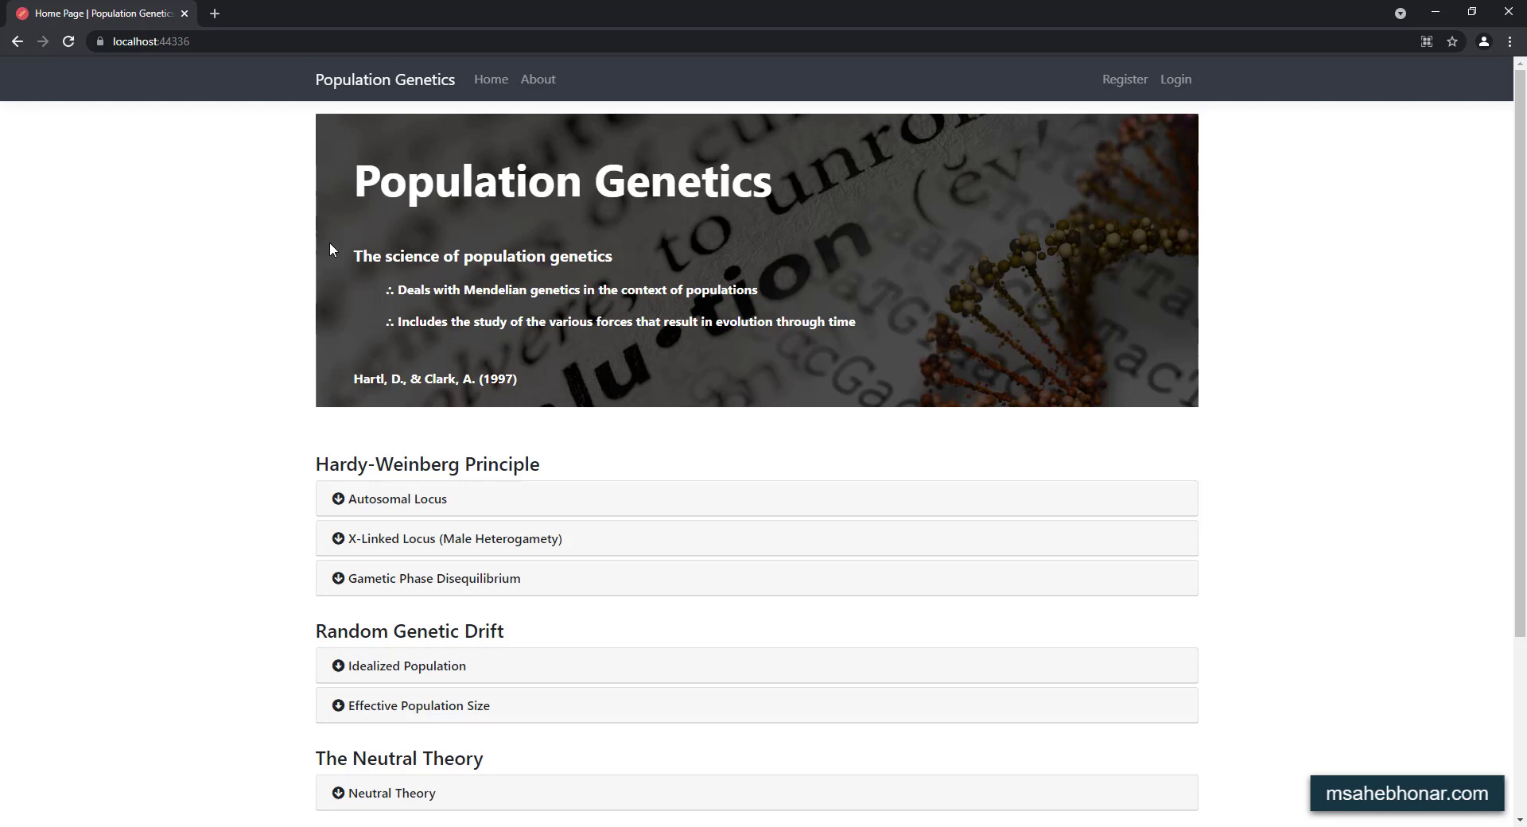
Step: Scroll to the Neutral Theory entry and expand it to reveal Kimura's quote and simulation link
{"action": "scroll", "scroll_direction": "down", "scroll_amount": 3}
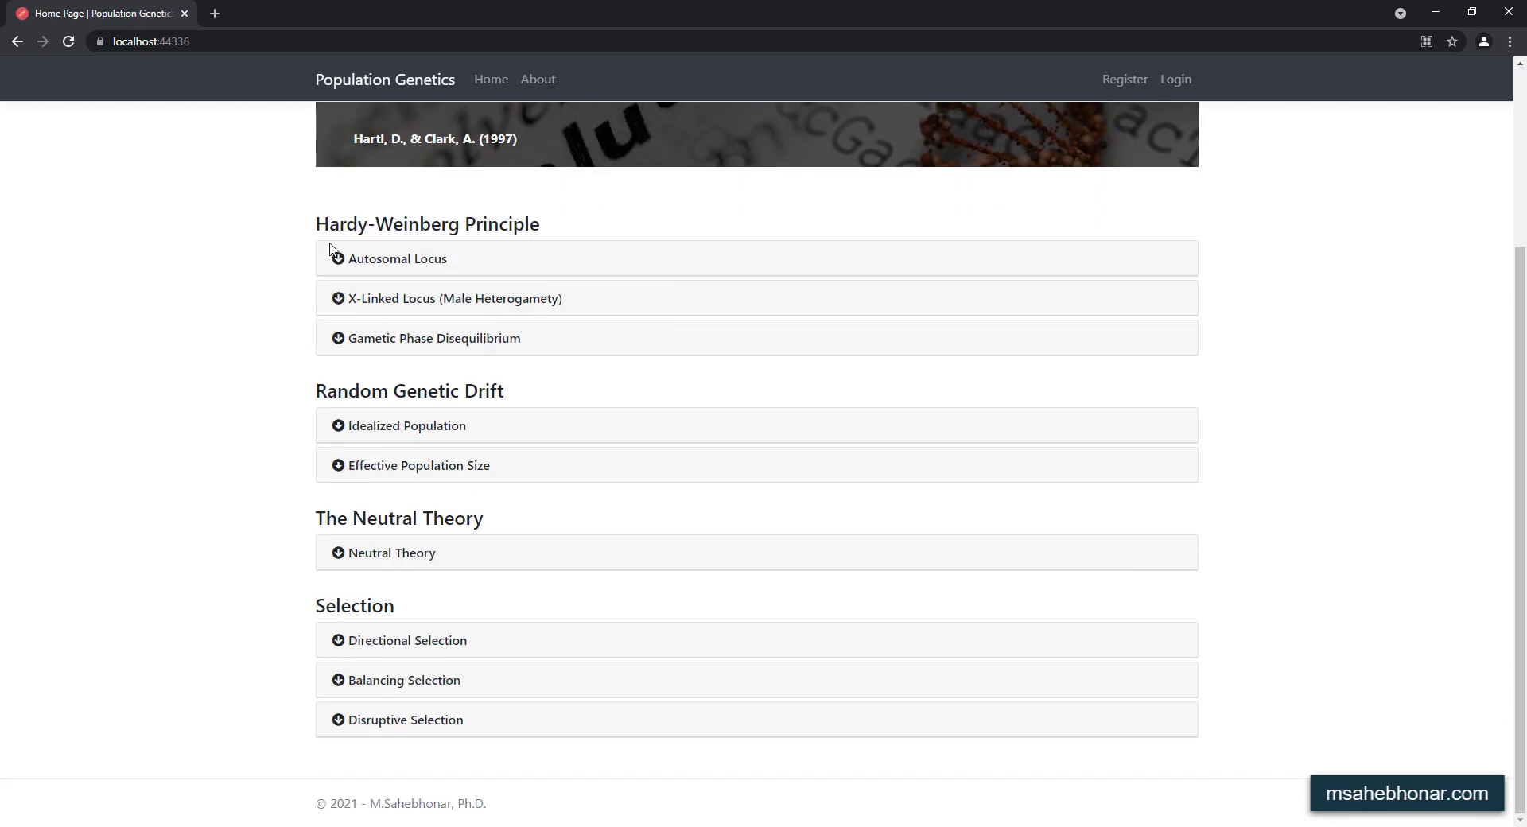
{"action": "left_click", "coordinate": [391, 553]}
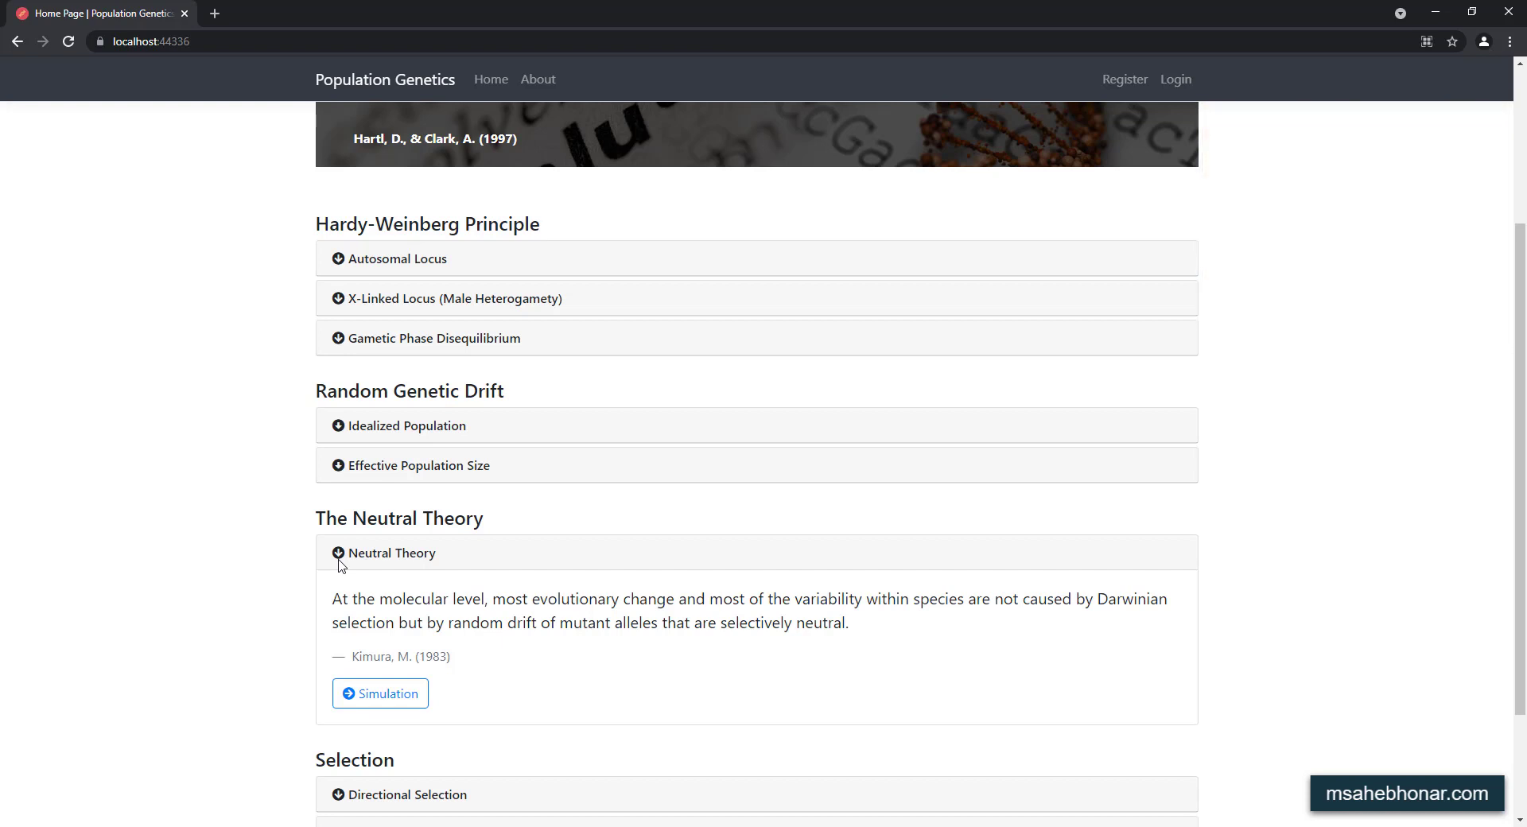
Step: Open the drift simulation and enter 50 sub-populations, 500 generations and population size 100
{"action": "left_click", "coordinate": [380, 694]}
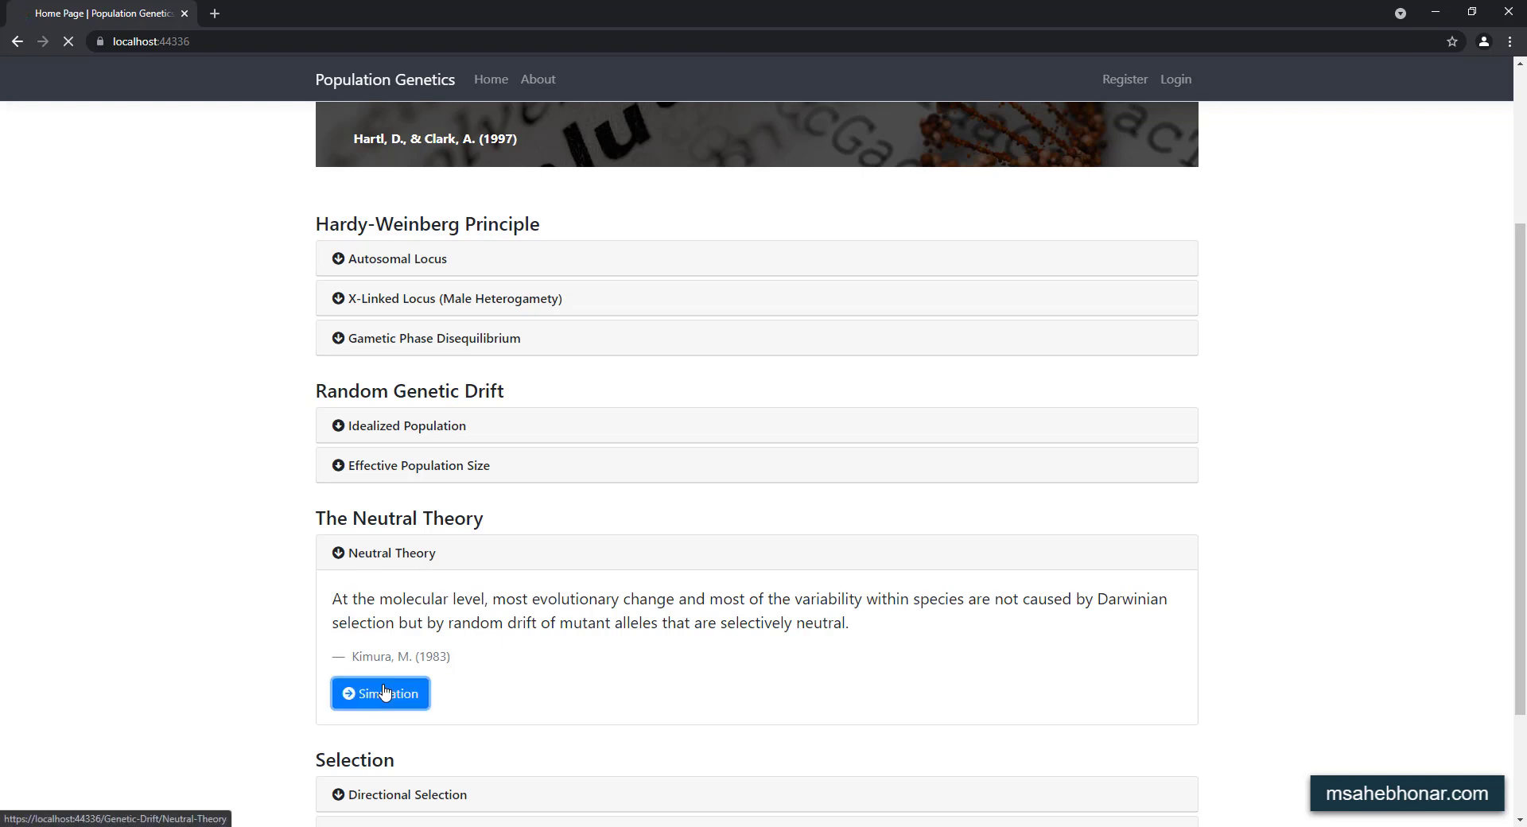
{"action": "left_click", "coordinate": [380, 694]}
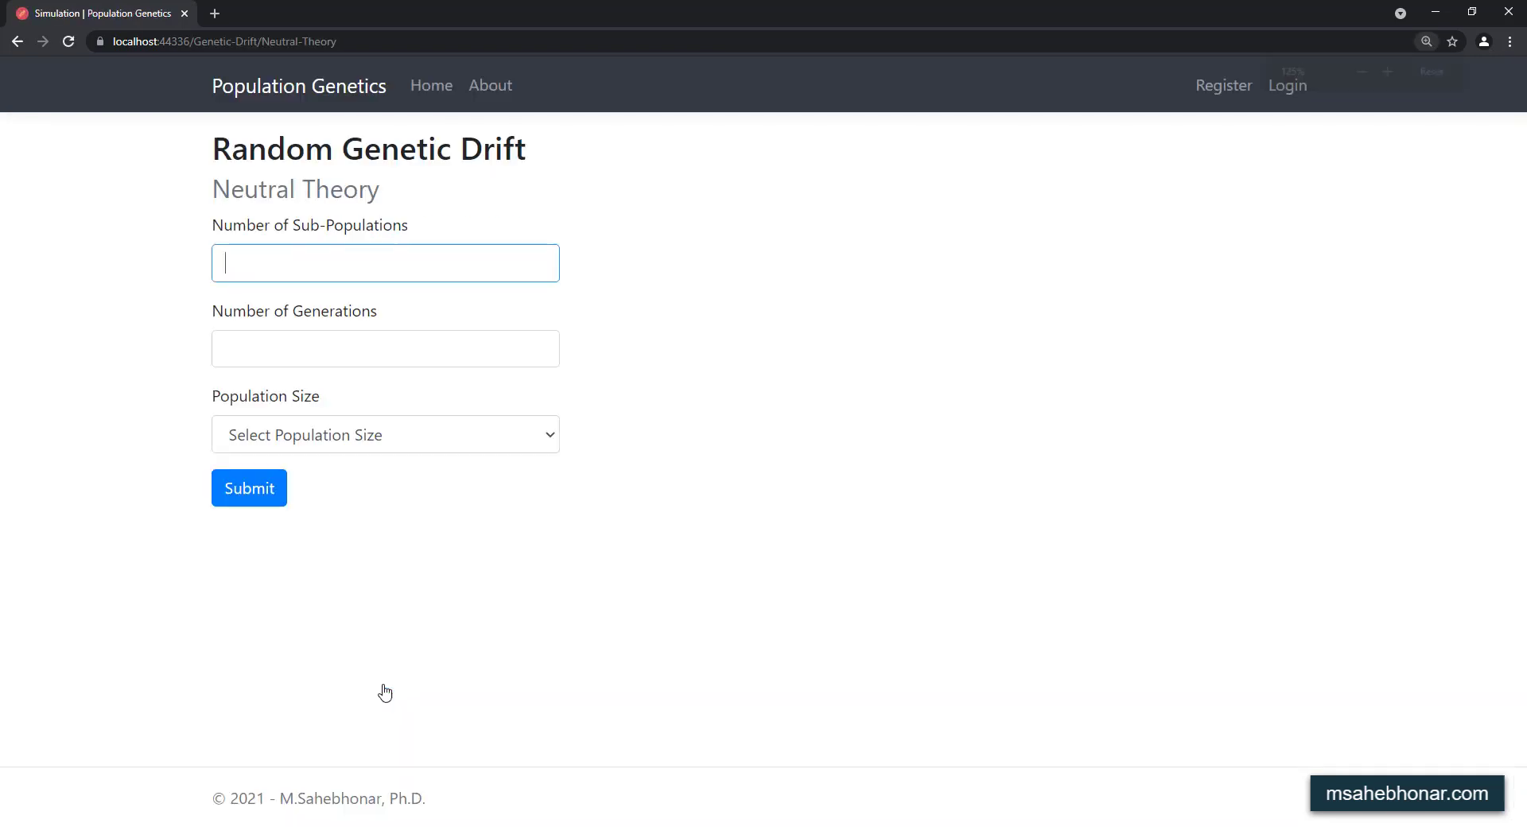
{"action": "type", "text": "50"}
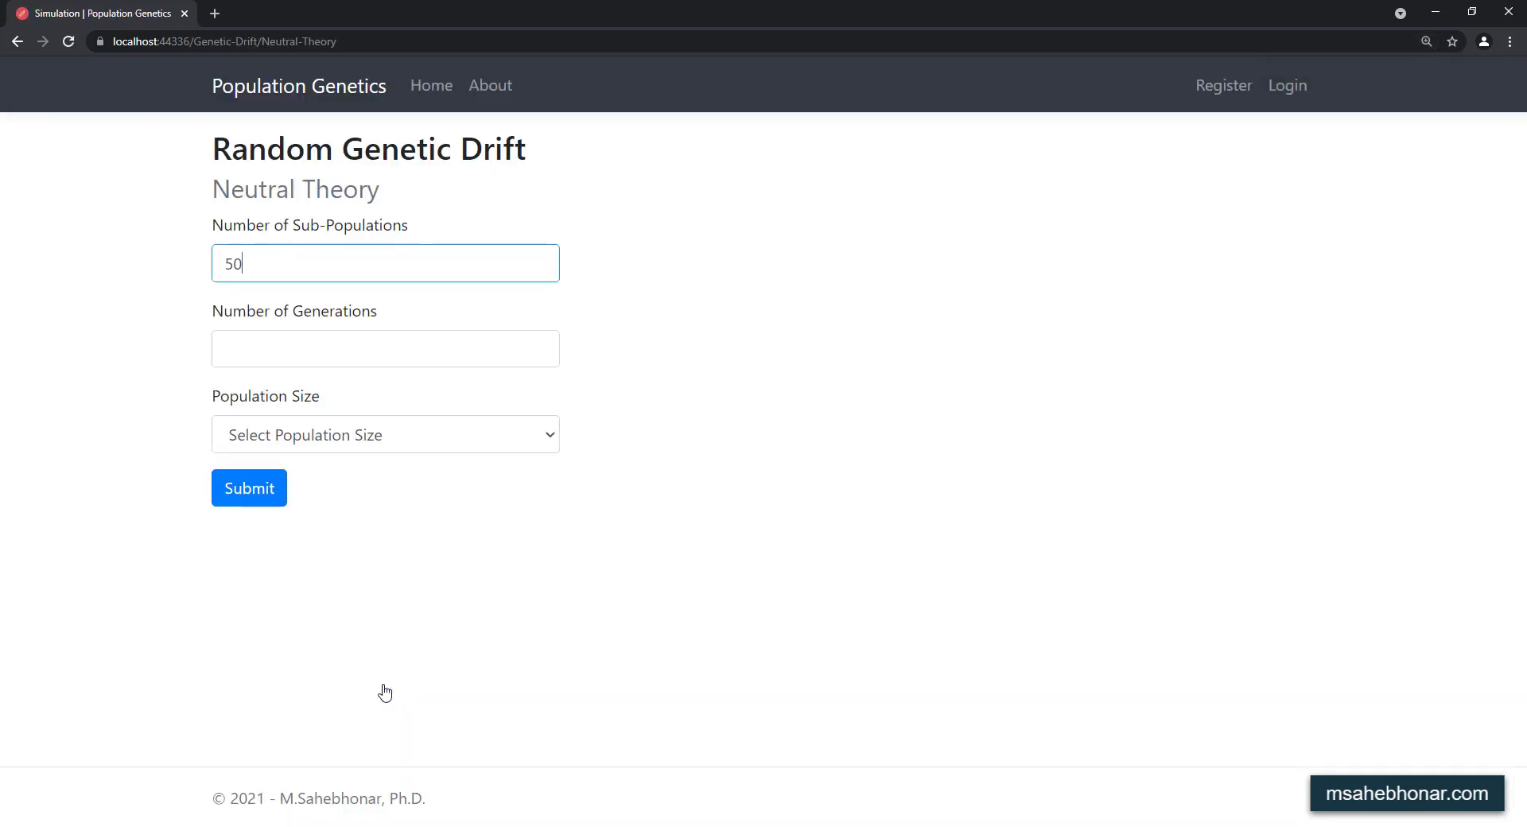
{"action": "type", "text": "5"}
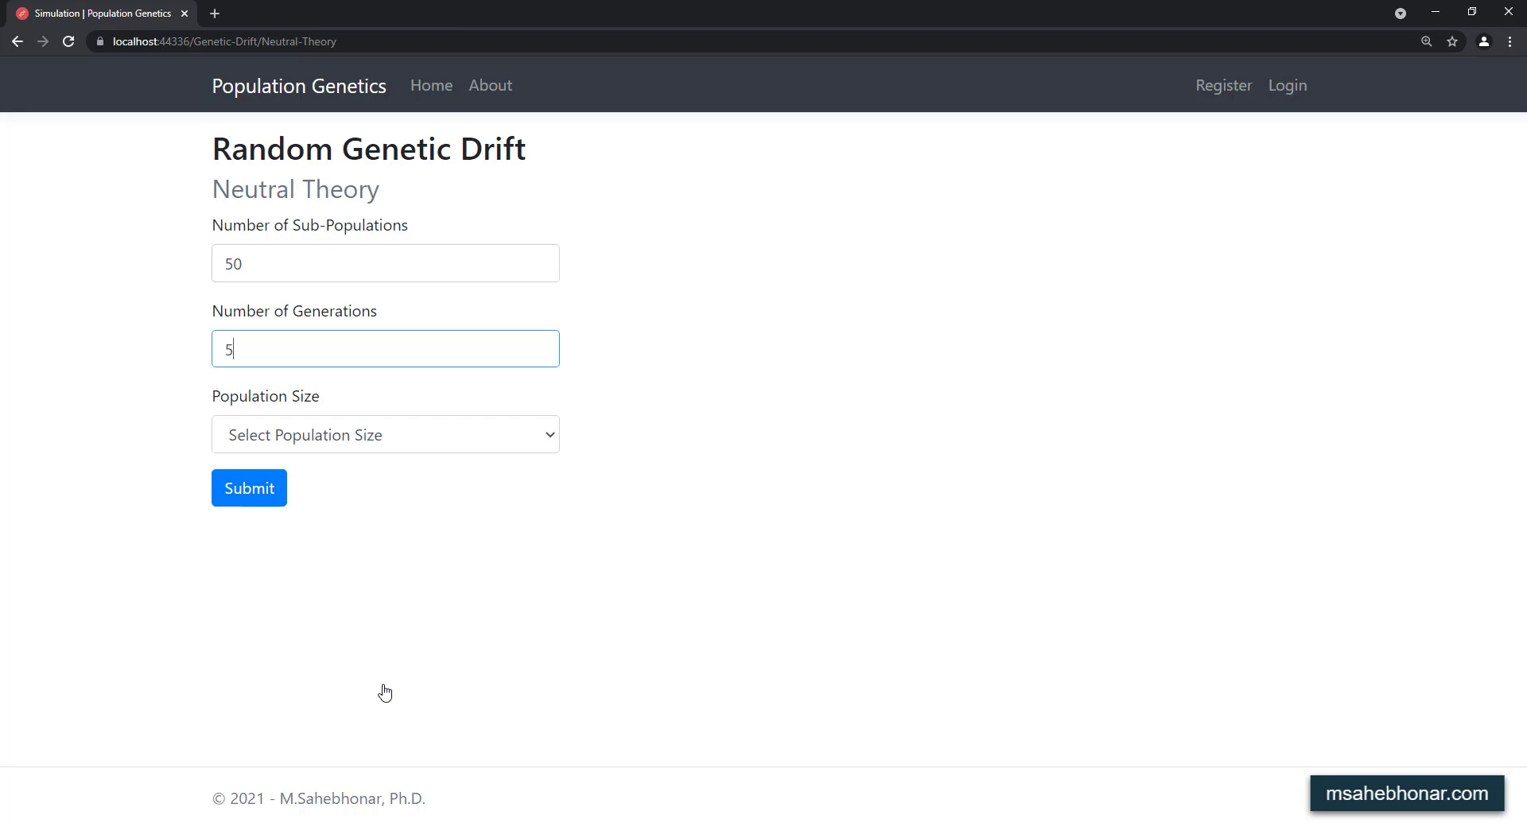
{"action": "type", "text": "00"}
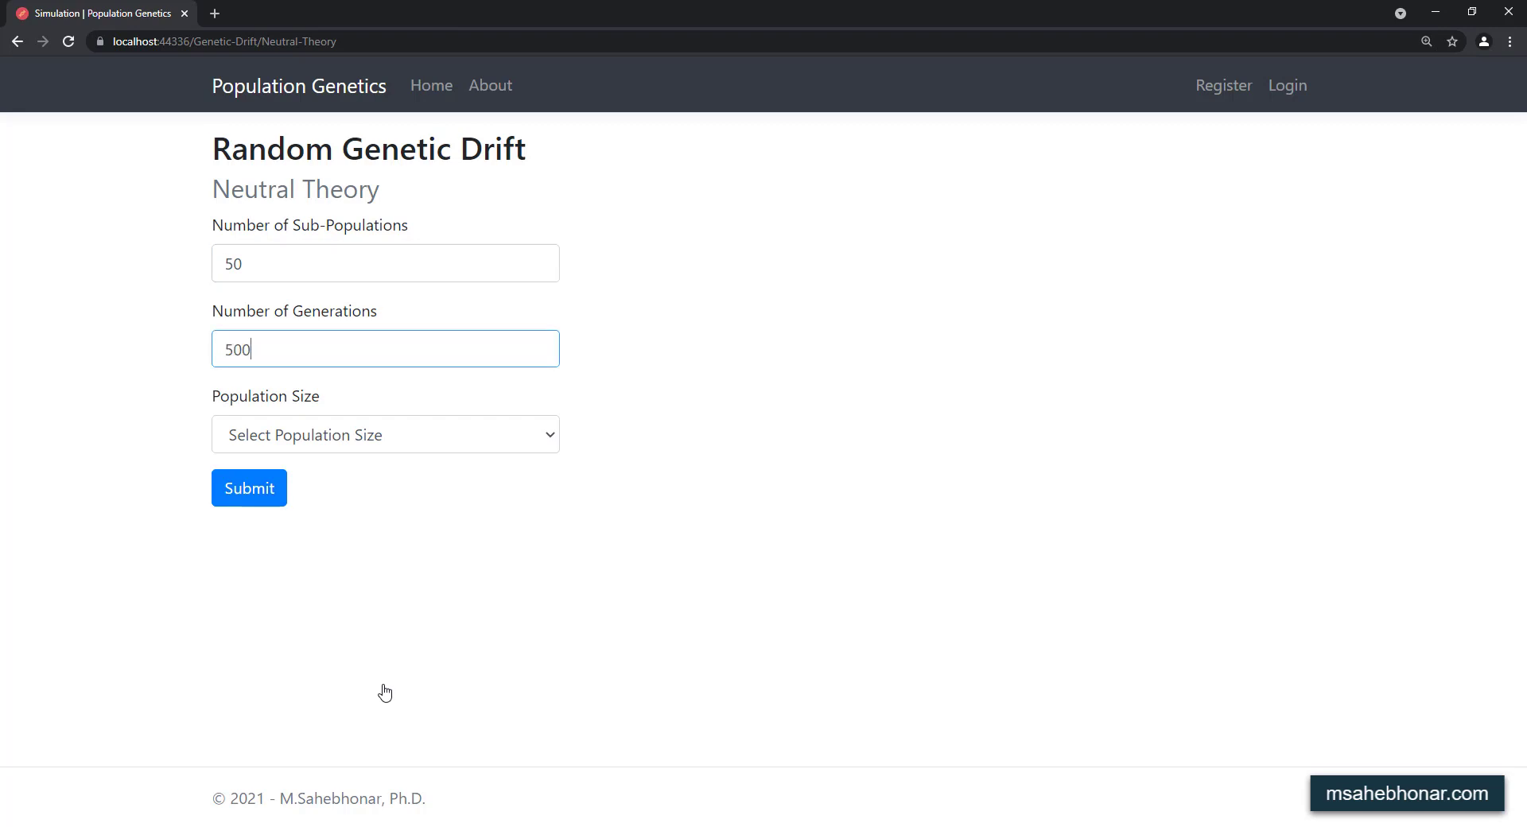
{"action": "mouse_move", "coordinate": [391, 614]}
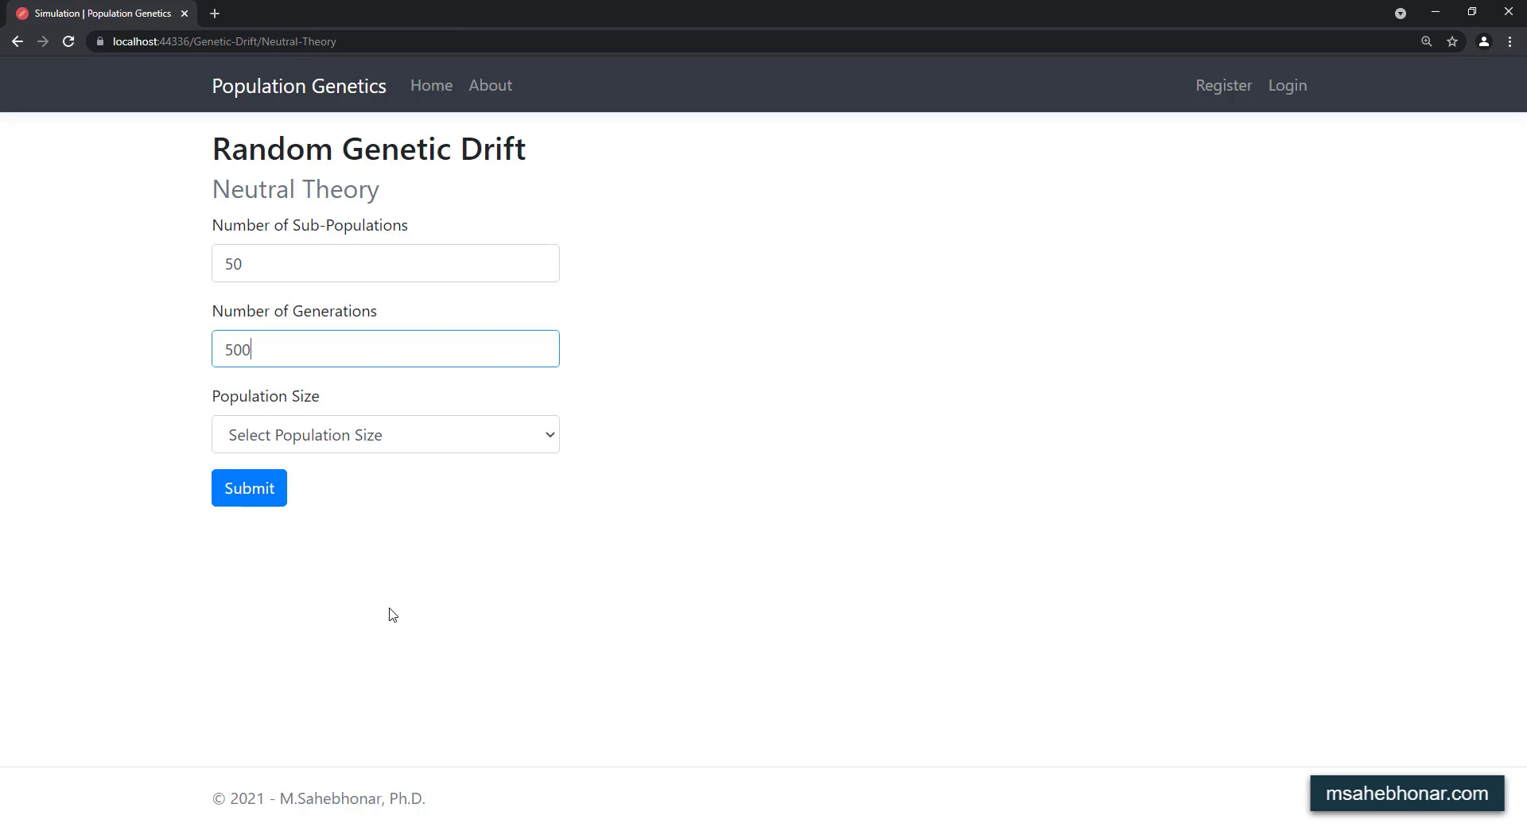
{"action": "left_click", "coordinate": [385, 435]}
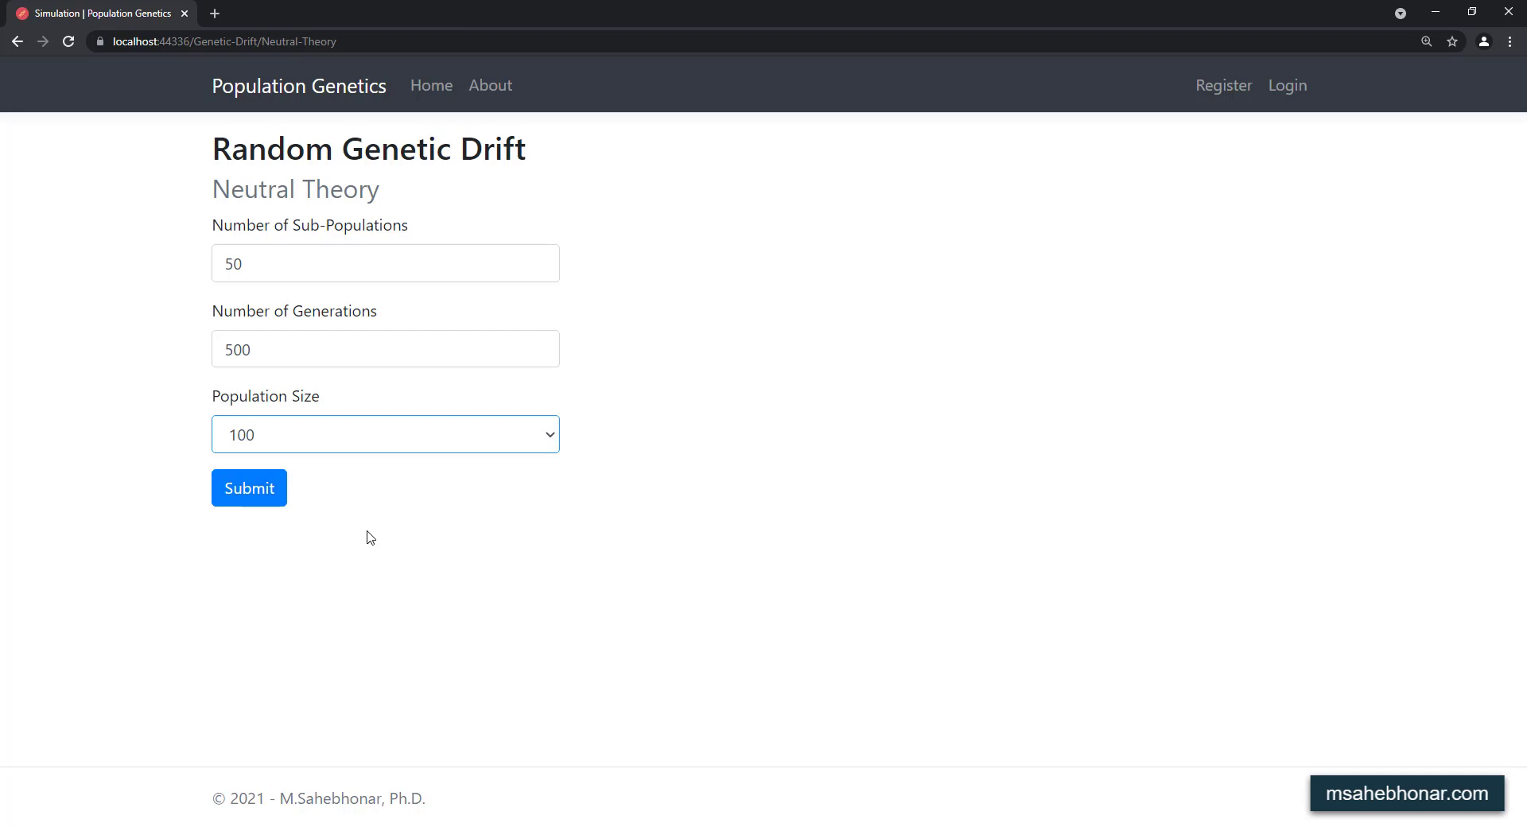
Step: Submit the size-100 simulation to produce the first drift chart
{"action": "left_click", "coordinate": [249, 488]}
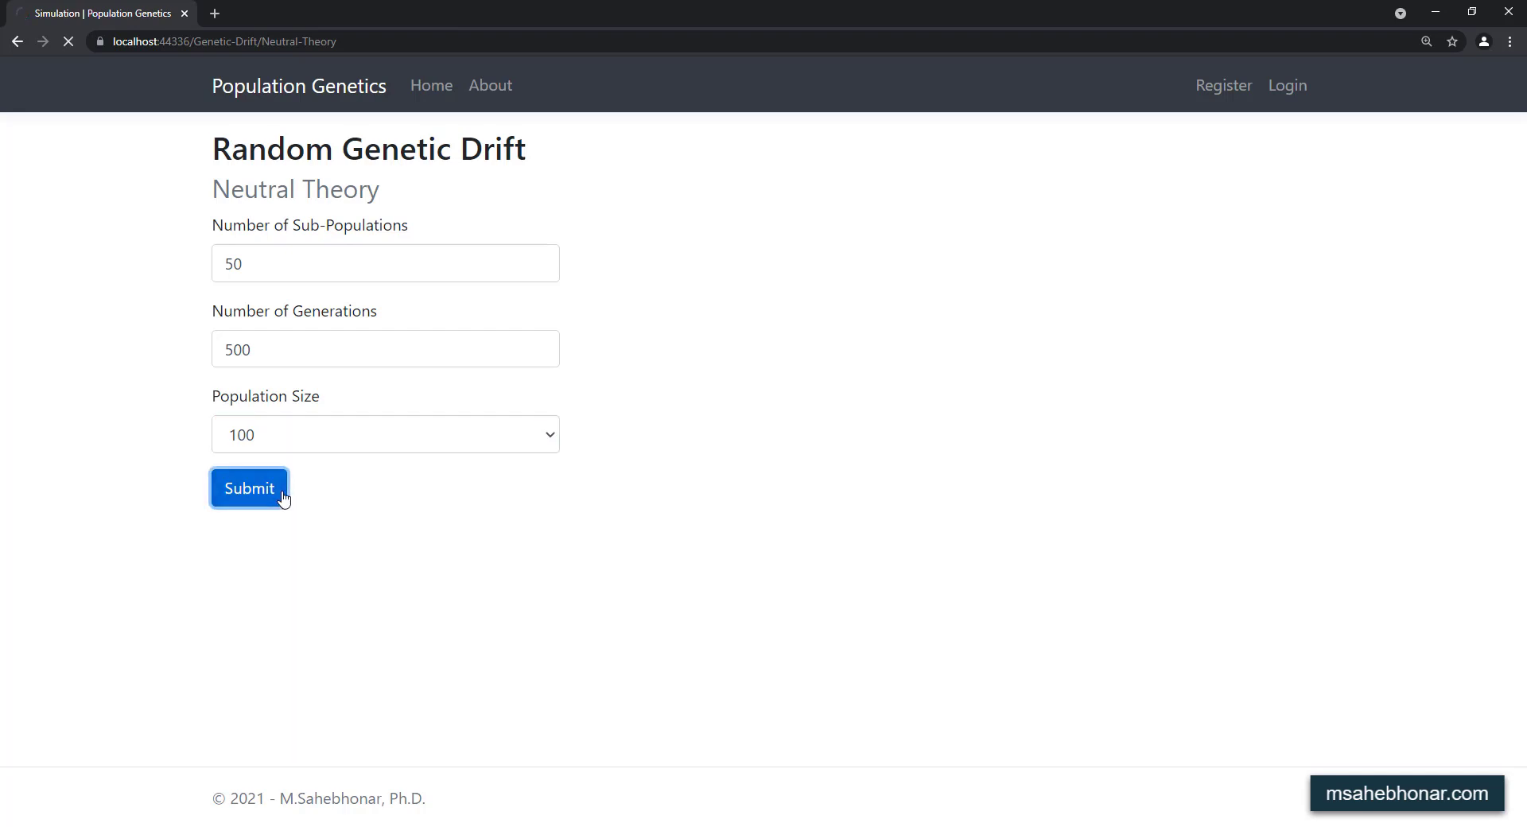
{"action": "left_click", "coordinate": [249, 489]}
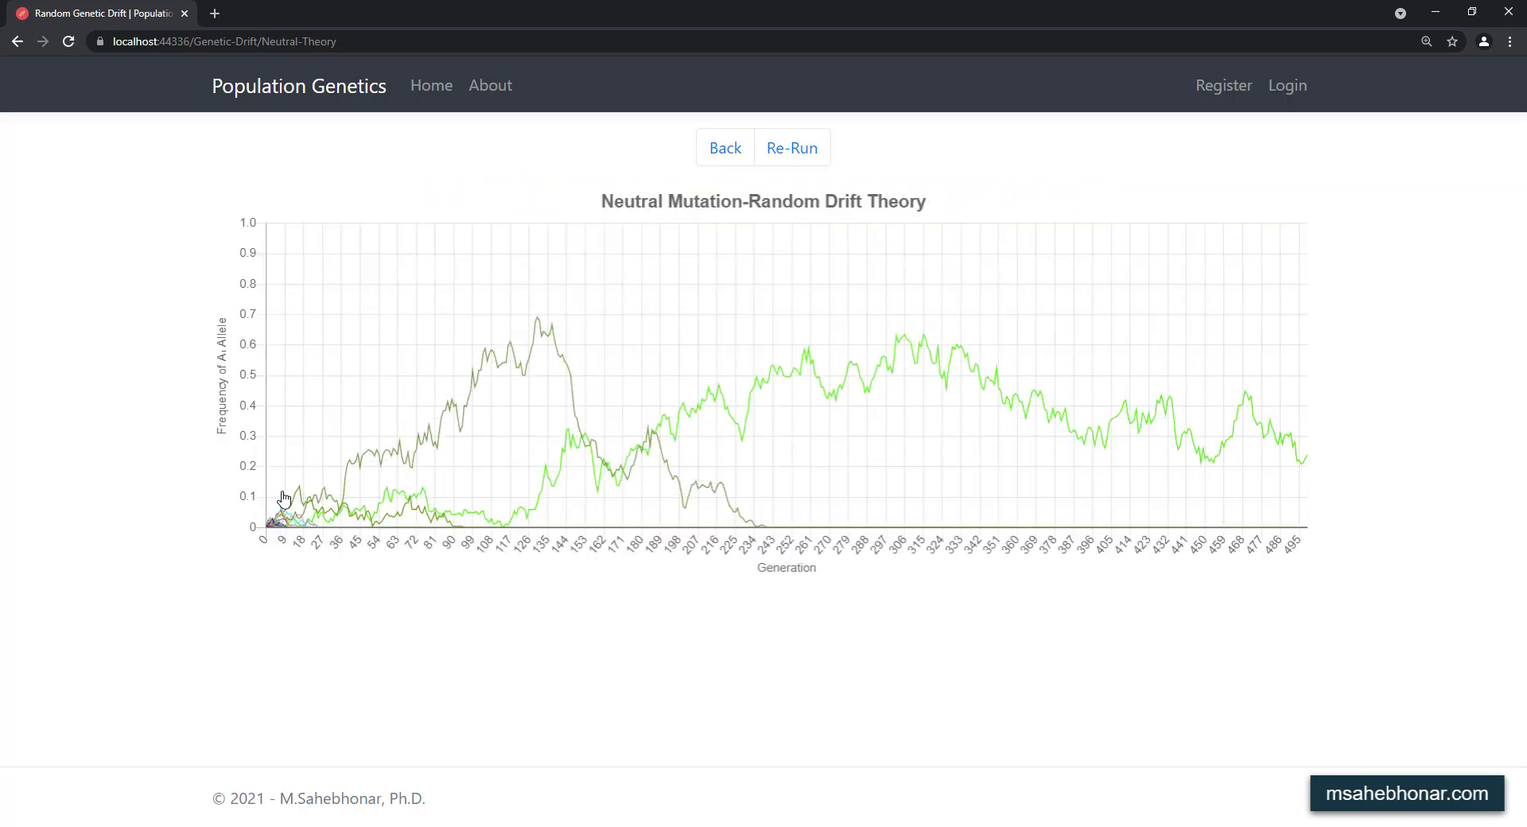
{"action": "left_click", "coordinate": [792, 148]}
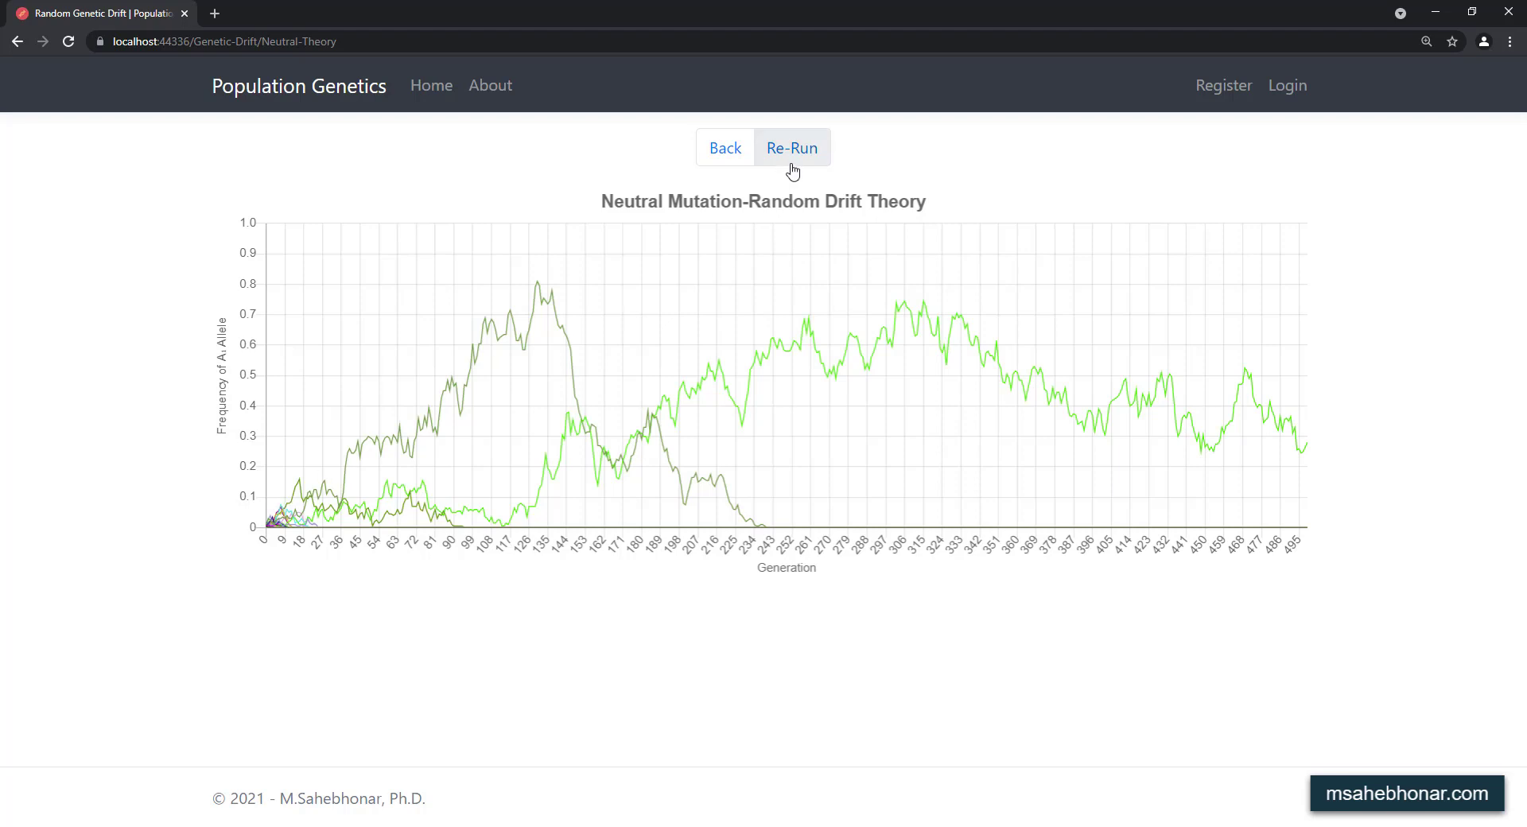
Step: Re-run the size-100 simulation several more times, then return to the settings form
{"action": "left_click", "coordinate": [792, 147]}
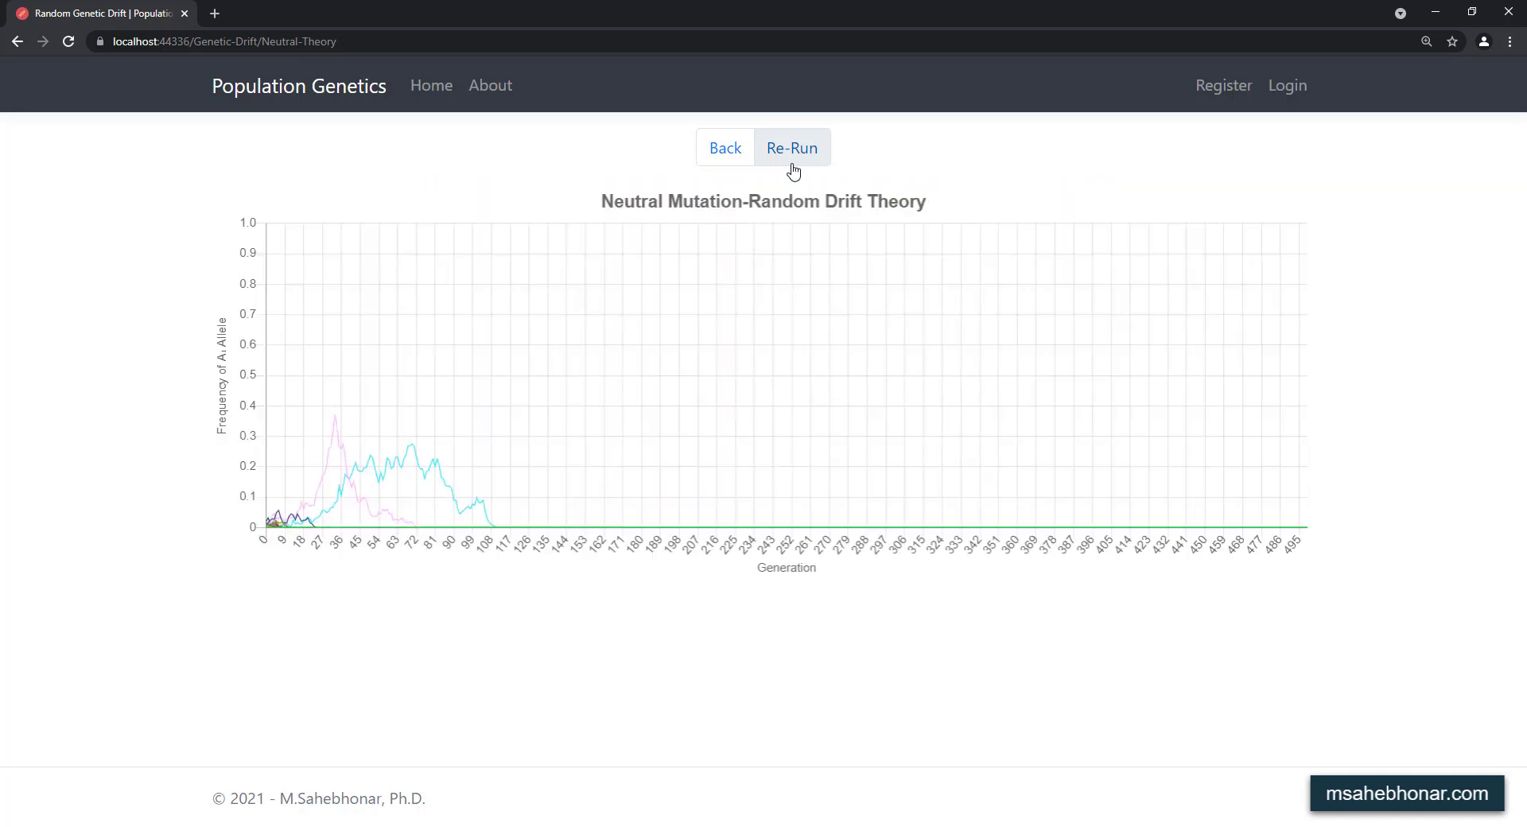
{"action": "left_click", "coordinate": [791, 147]}
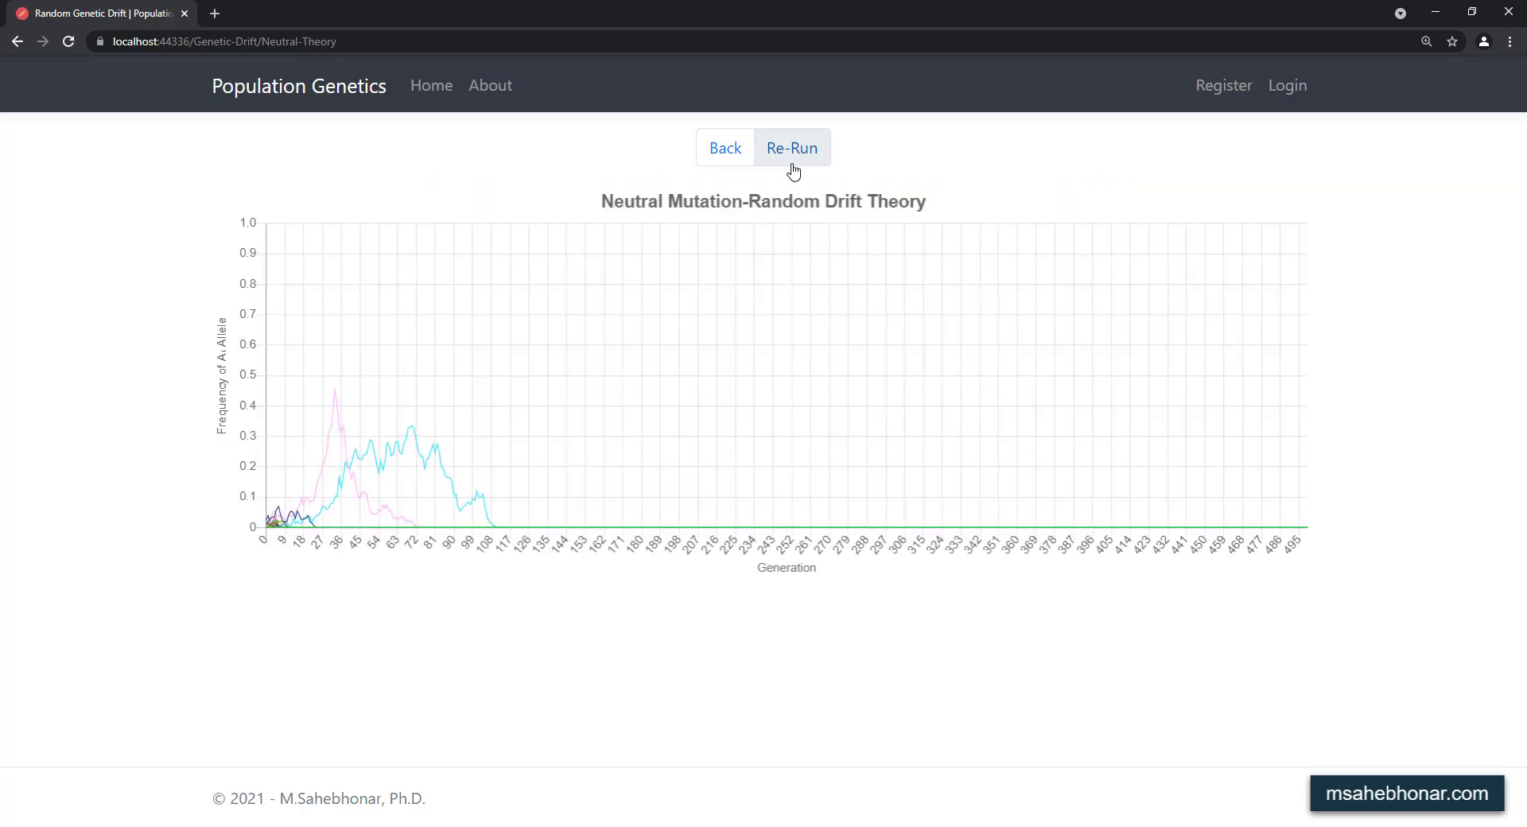
{"action": "left_click", "coordinate": [792, 148]}
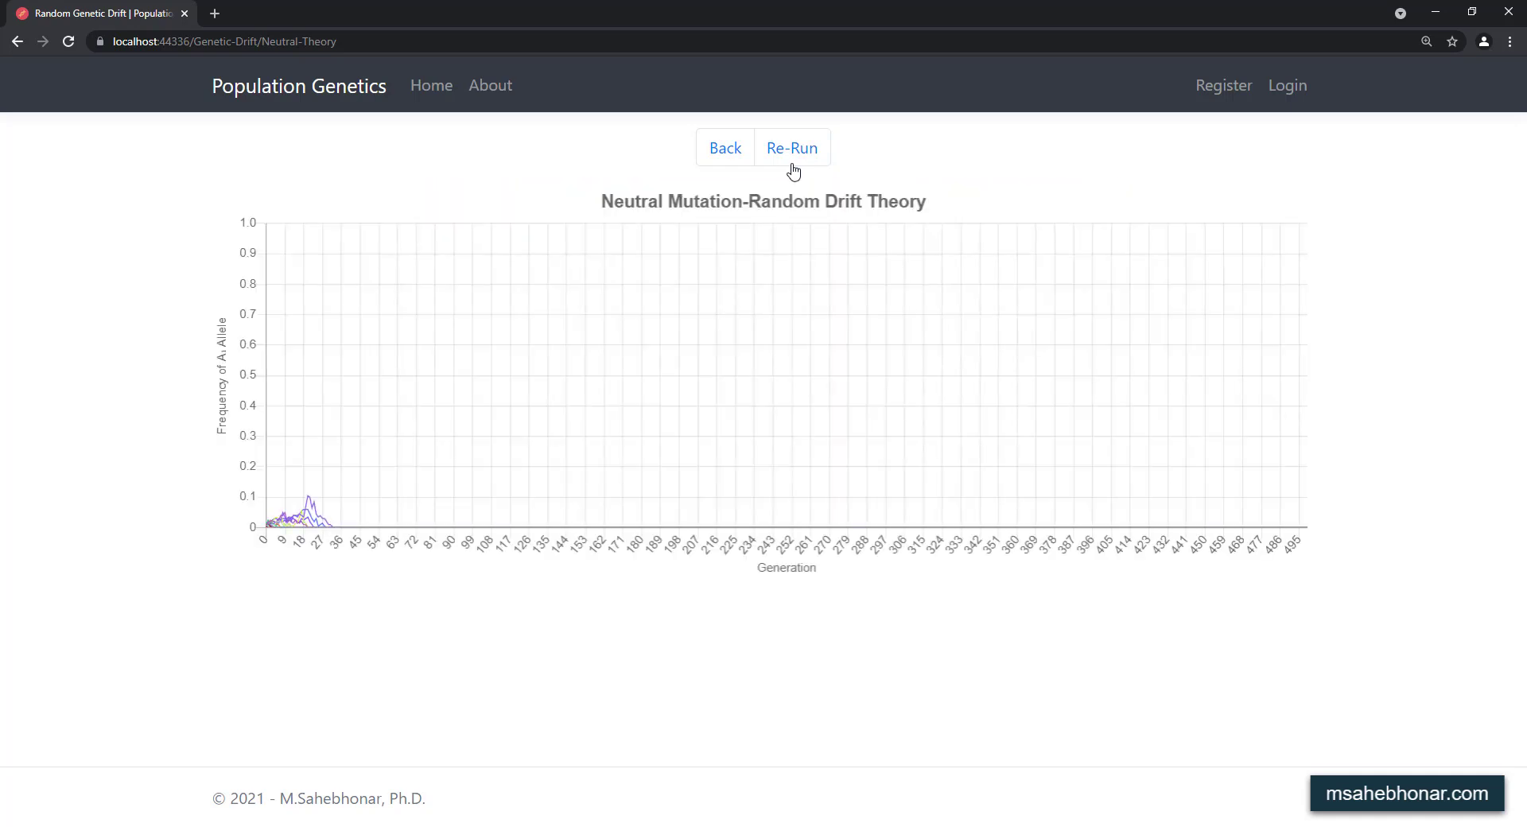
{"action": "left_click", "coordinate": [792, 147]}
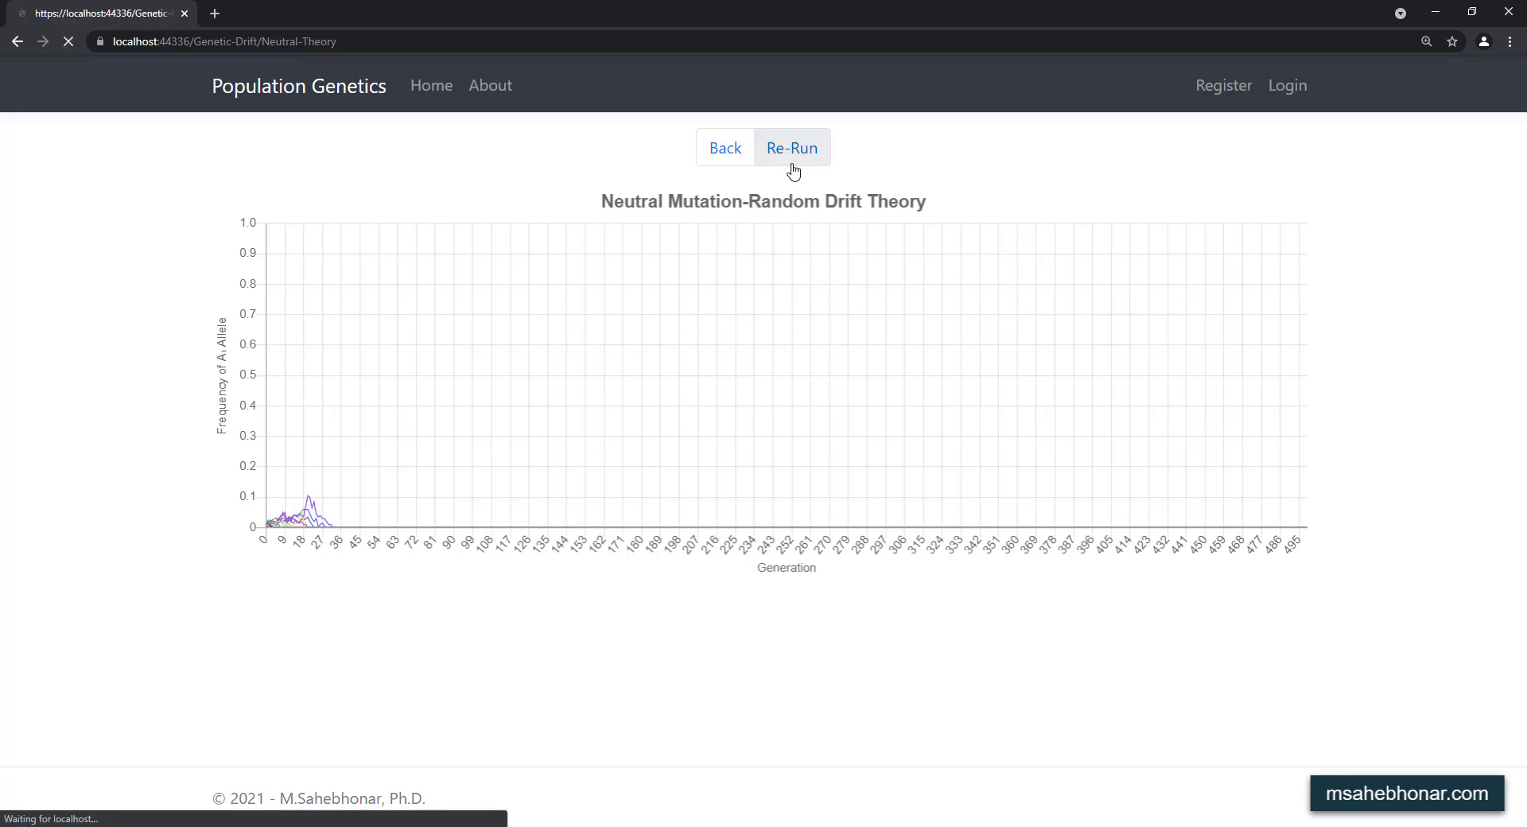
{"action": "left_click", "coordinate": [792, 147]}
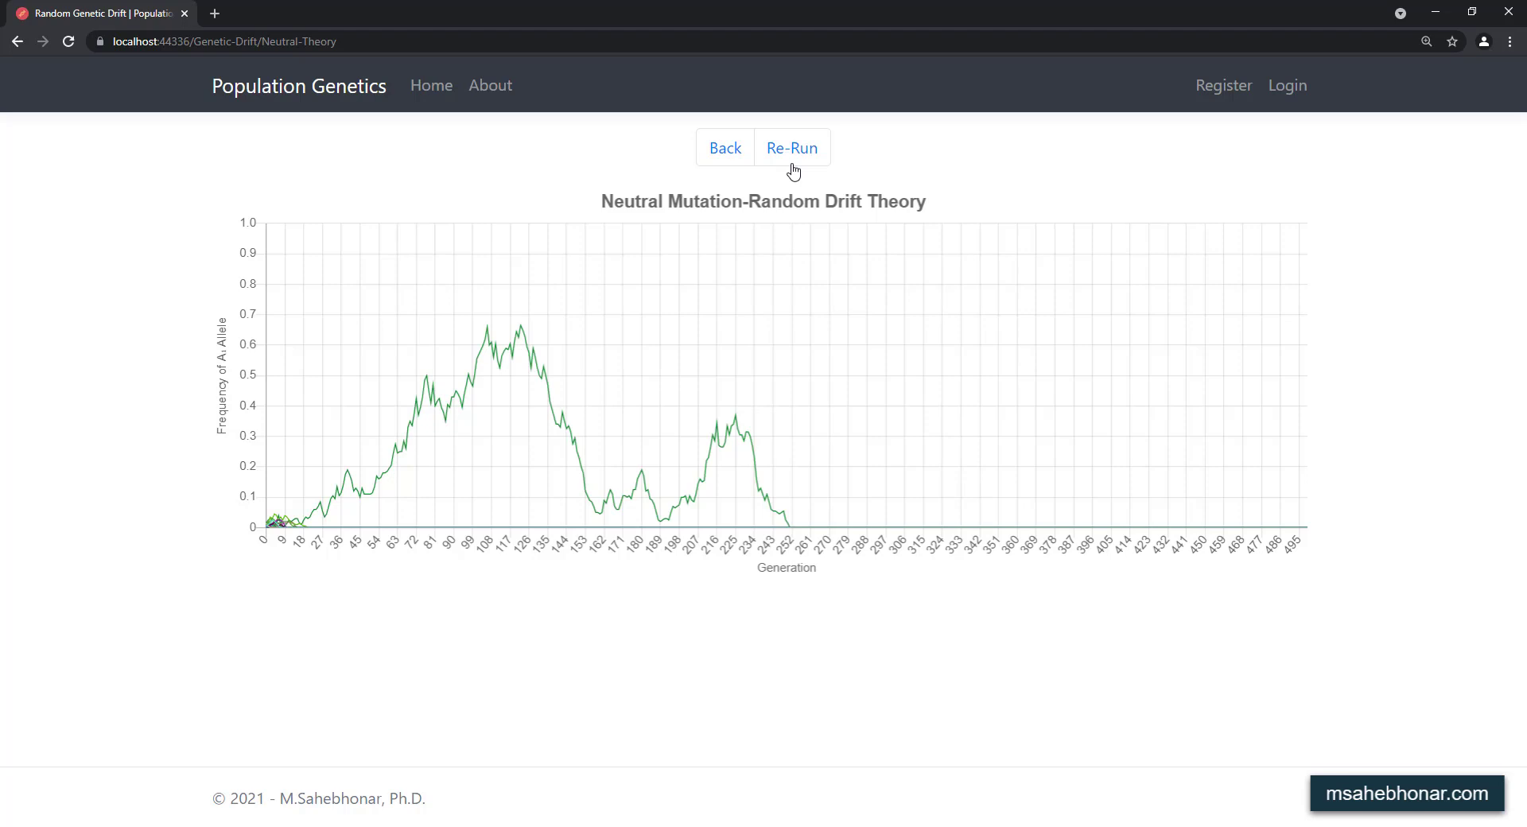
{"action": "left_click", "coordinate": [725, 148]}
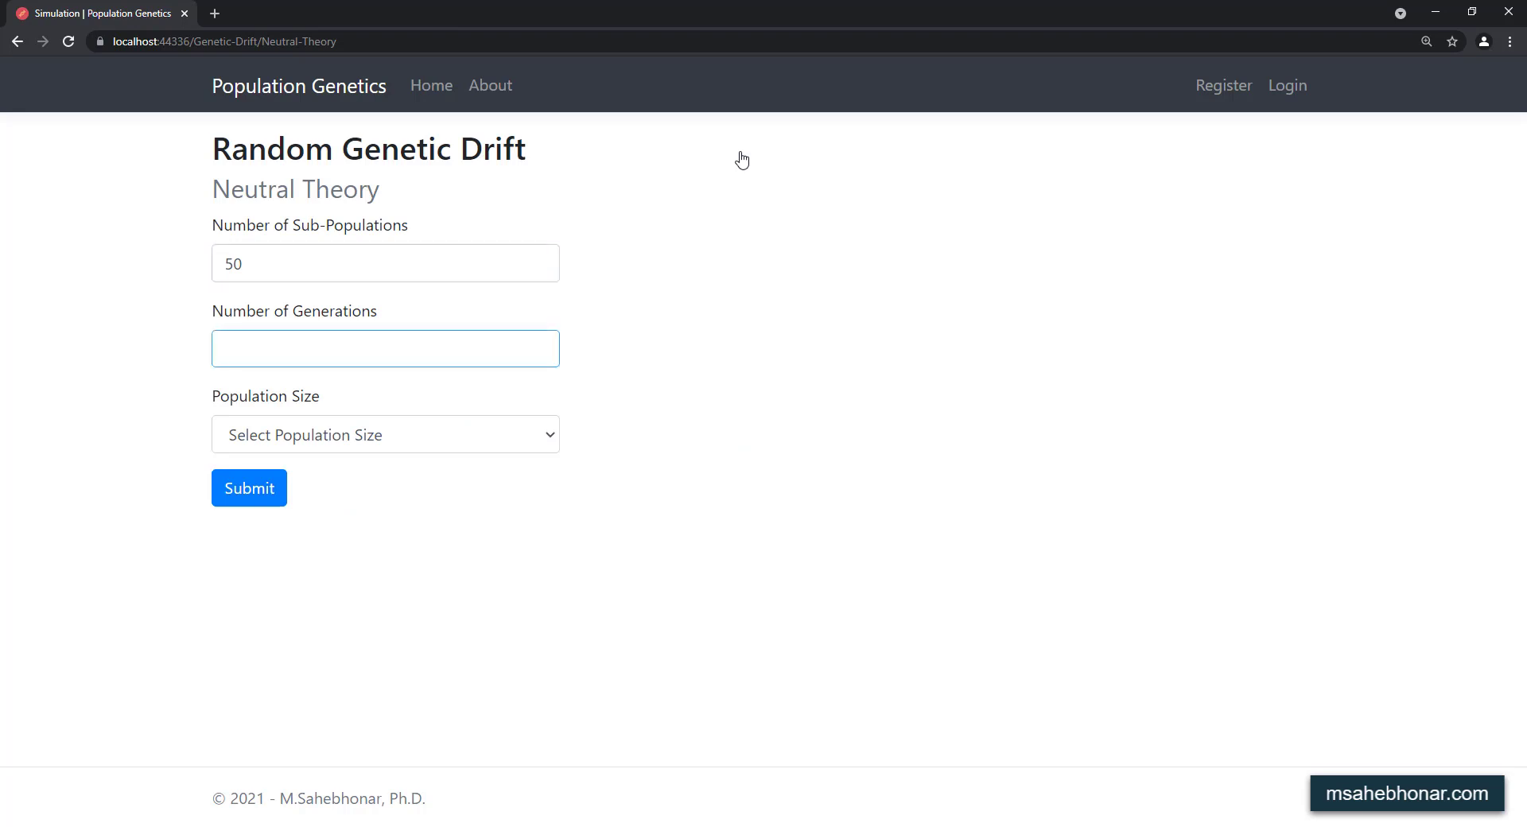
Step: Enter 500 generations and choose 20 as the population size
{"action": "type", "text": "500"}
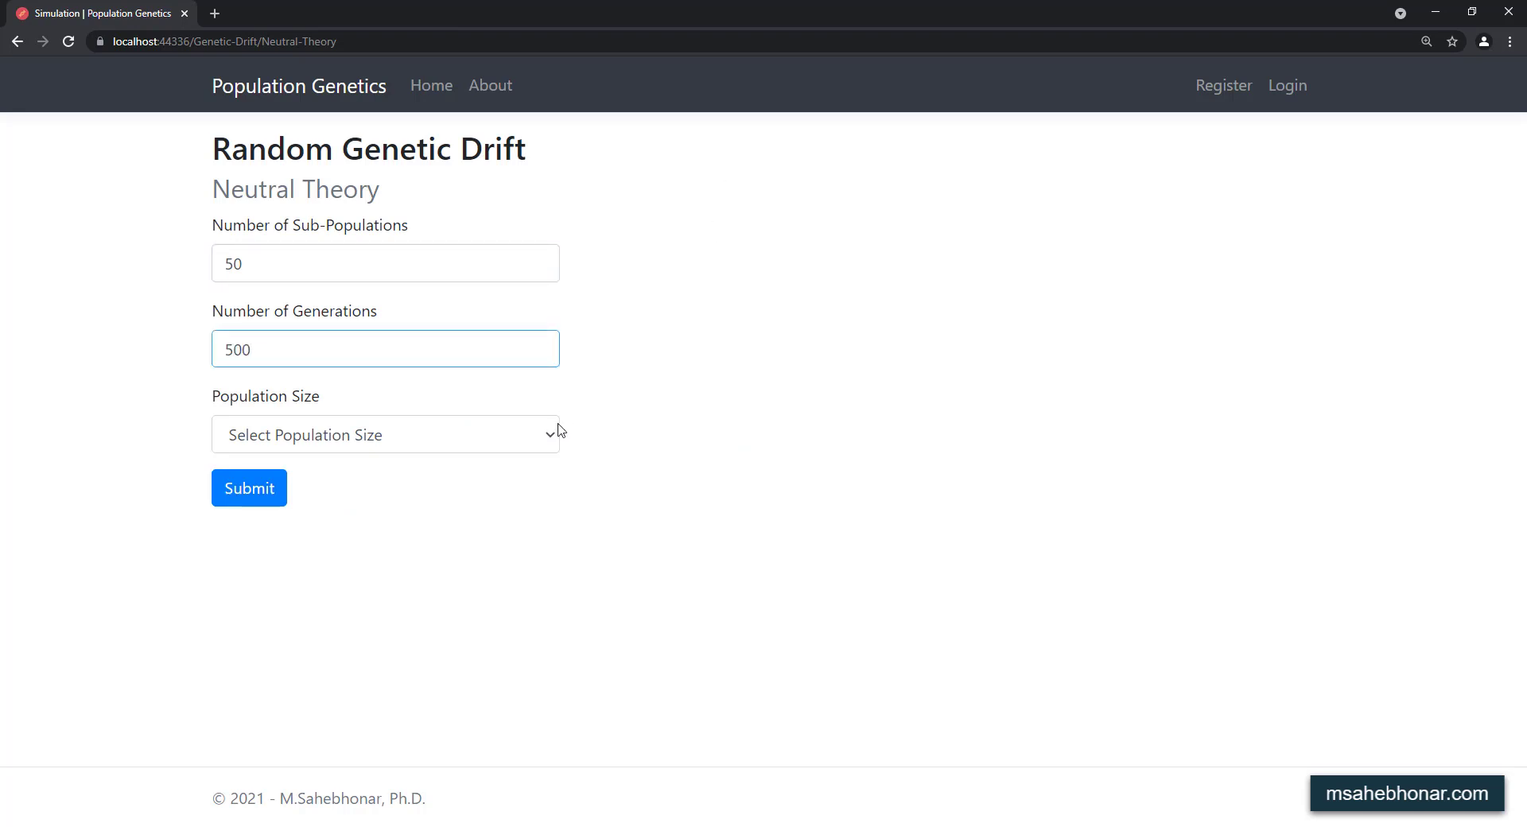
{"action": "left_click", "coordinate": [385, 434]}
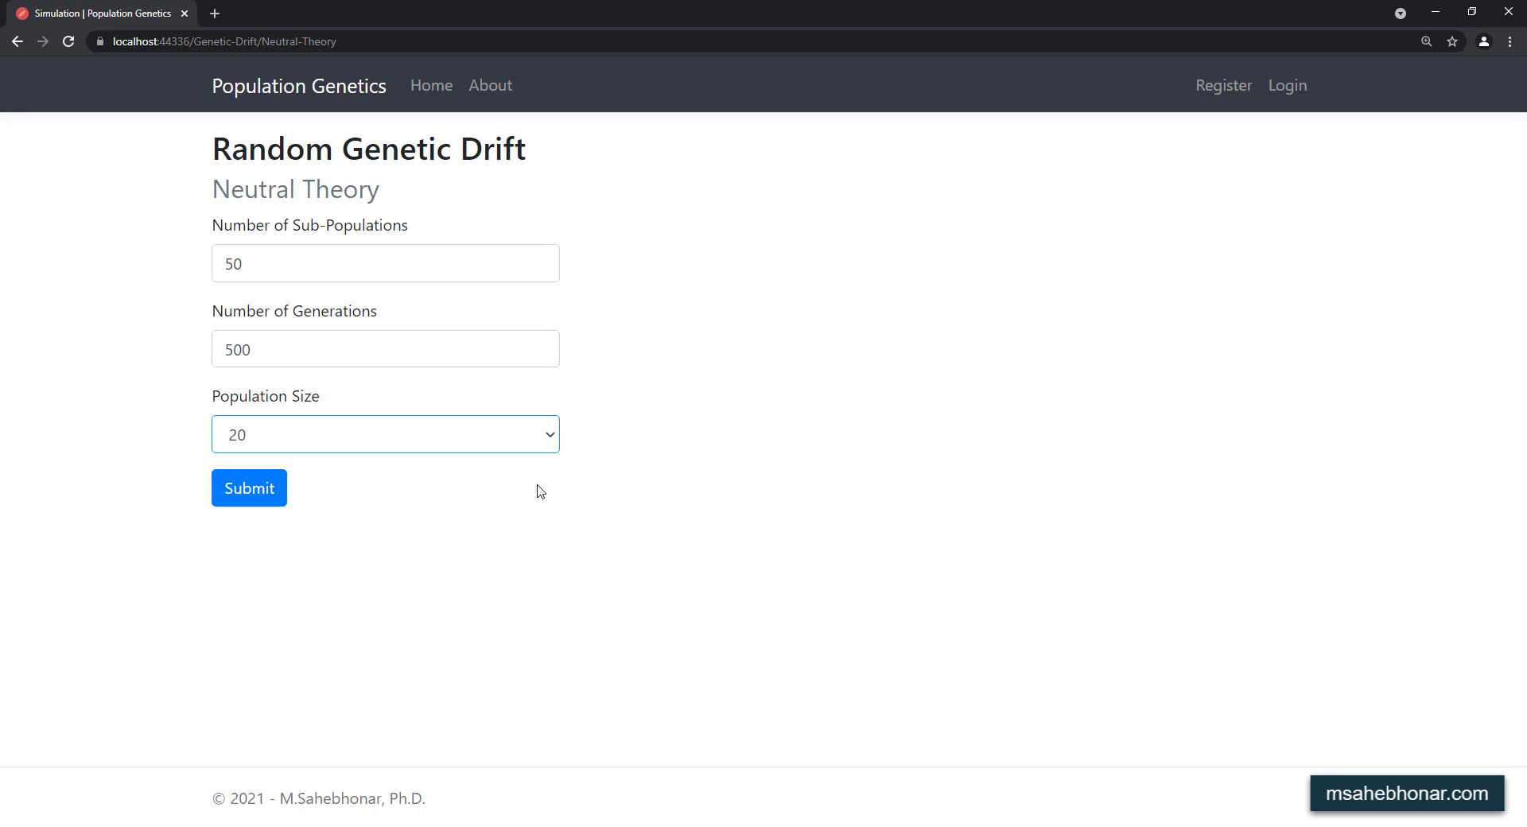
{"action": "left_click", "coordinate": [249, 488]}
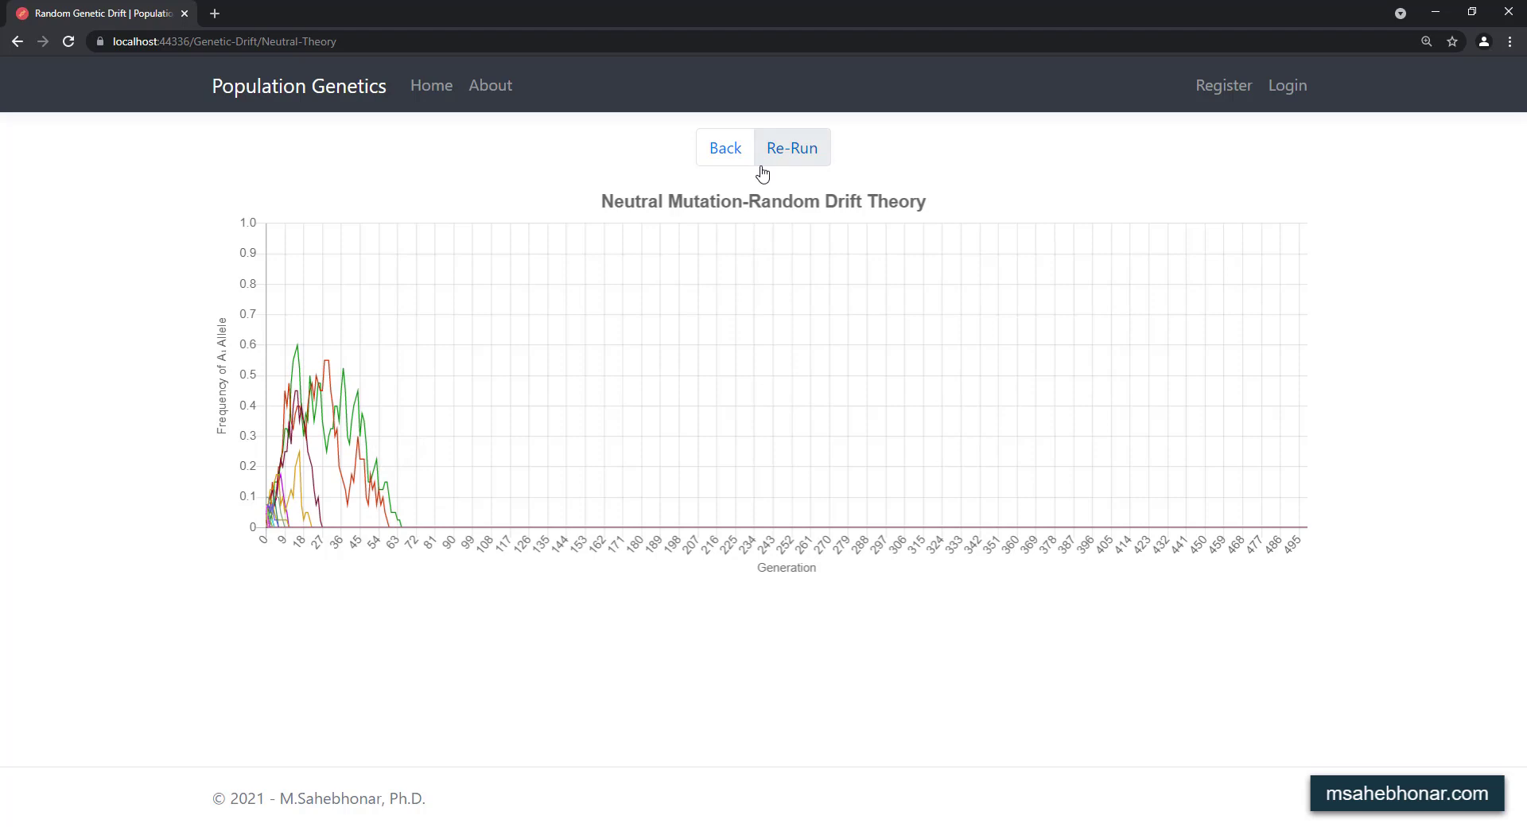
Step: Re-run the size-20 simulation four times until alleles fix, then return home
{"action": "left_click", "coordinate": [792, 147]}
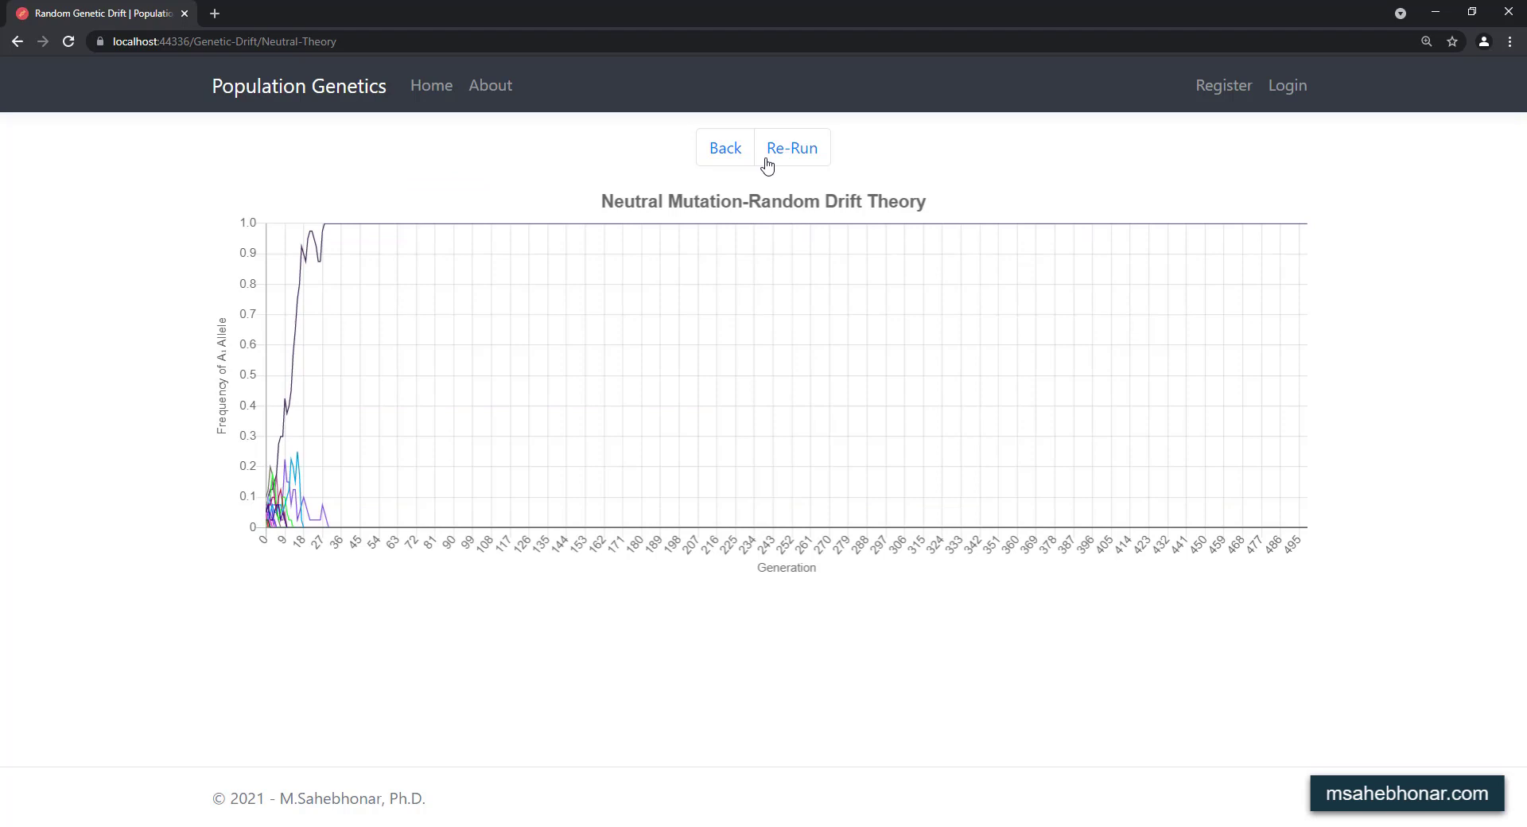
{"action": "left_click", "coordinate": [792, 147]}
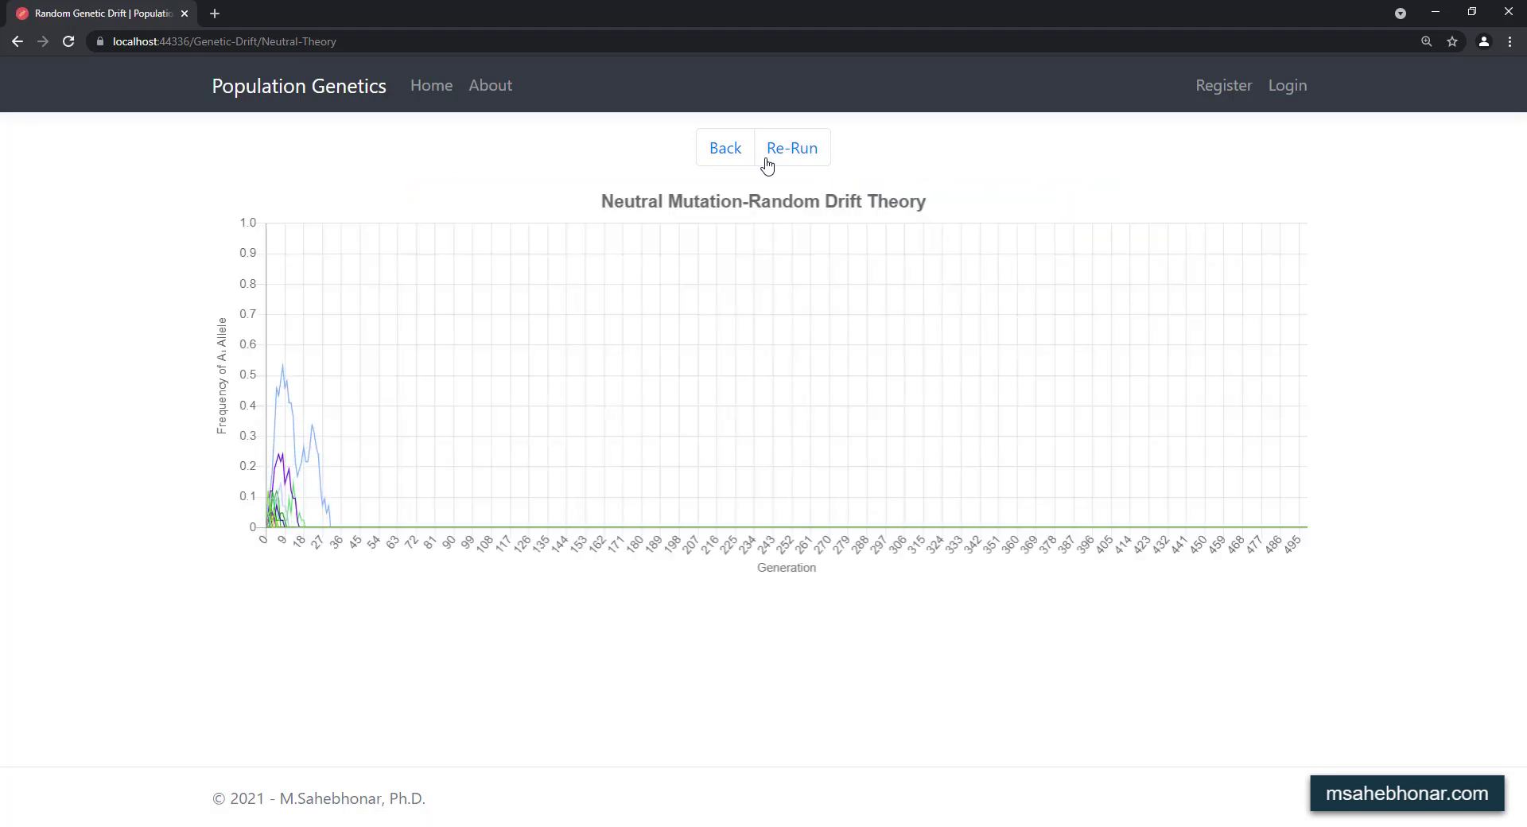
{"action": "left_click", "coordinate": [792, 148]}
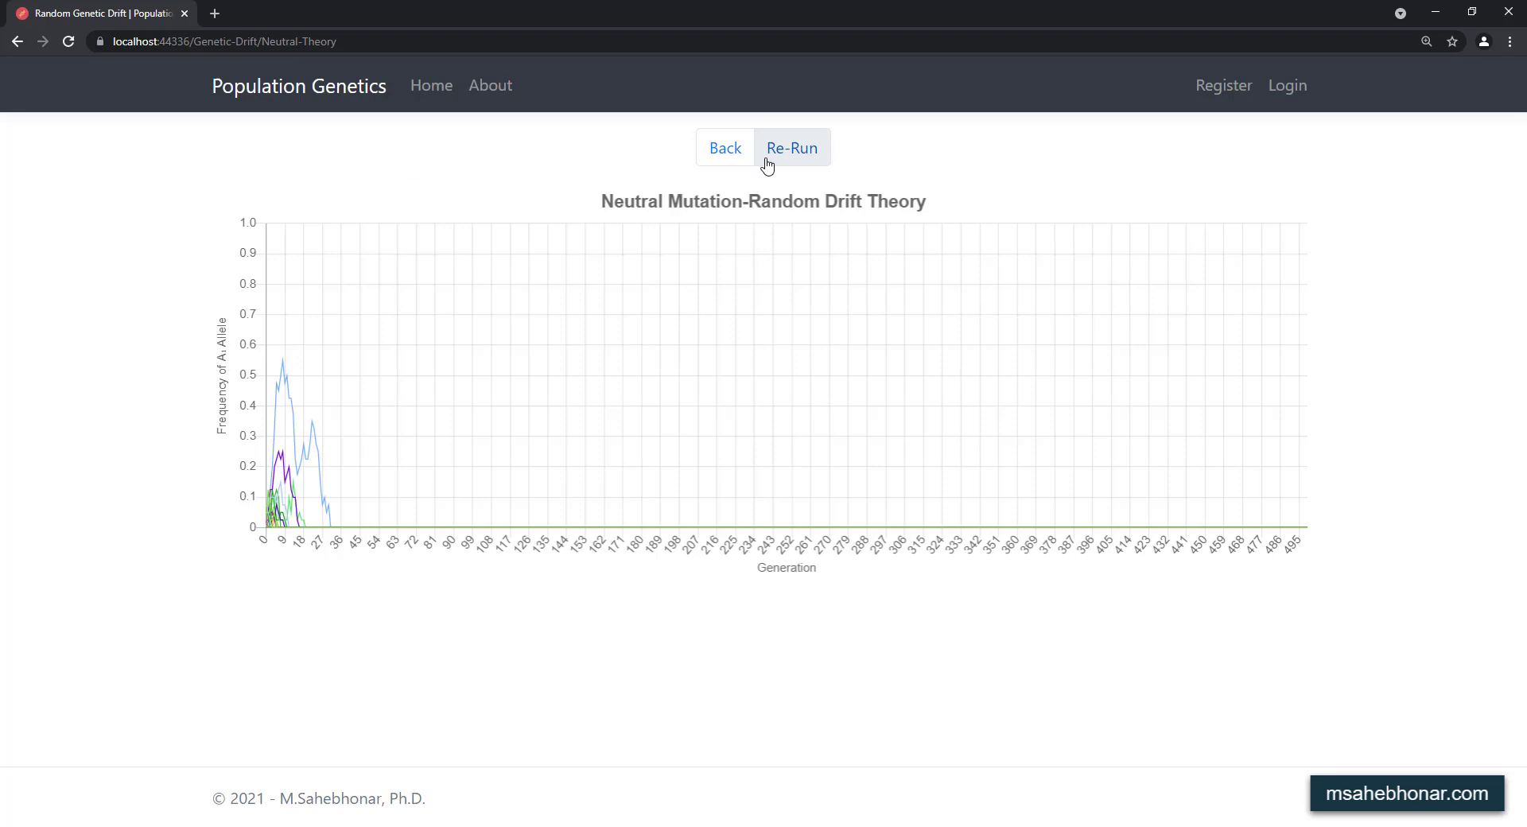
{"action": "left_click", "coordinate": [792, 148]}
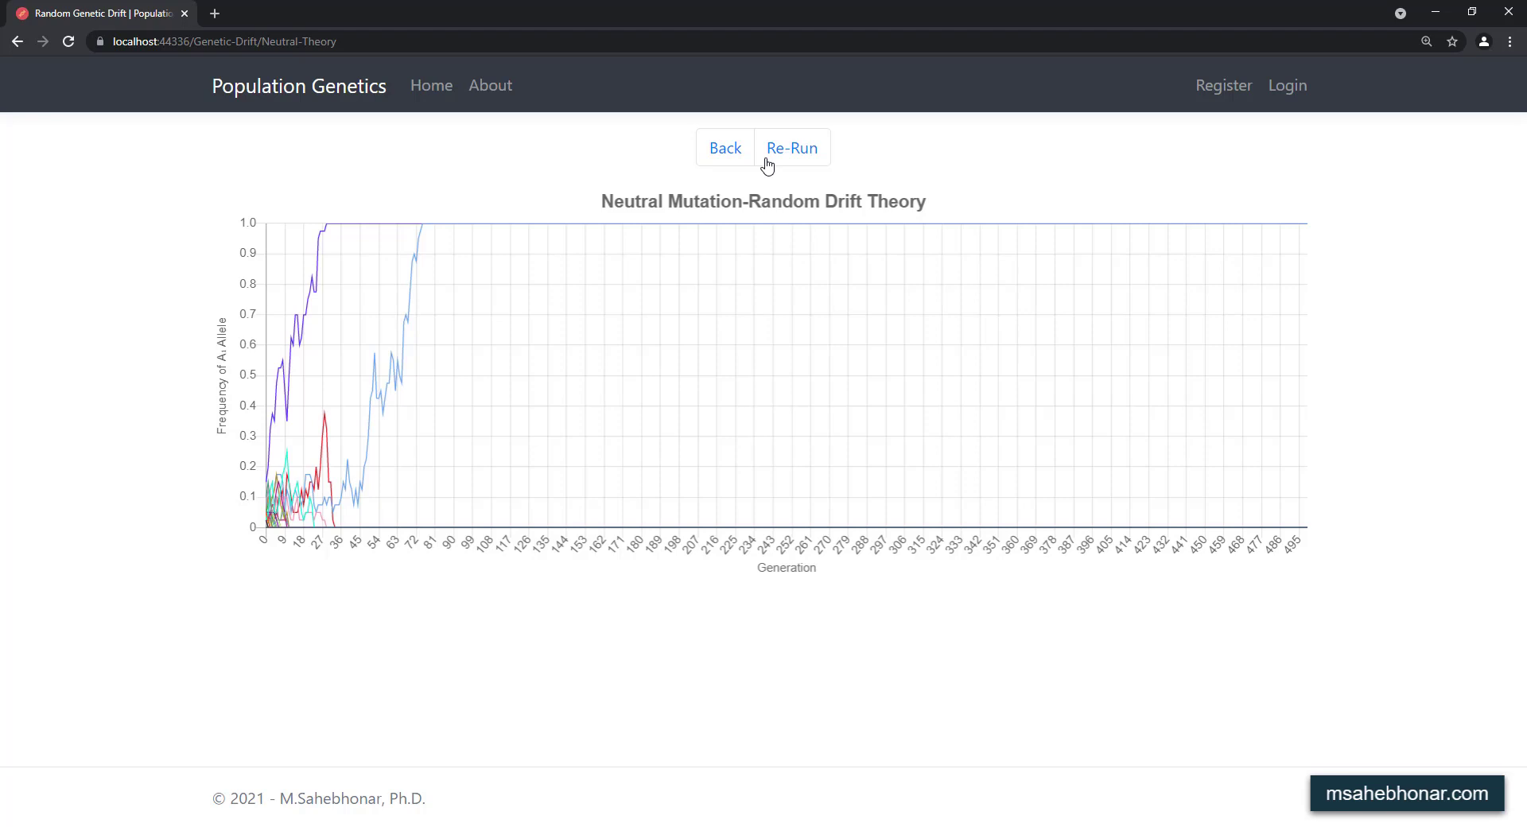
{"action": "mouse_move", "coordinate": [321, 97]}
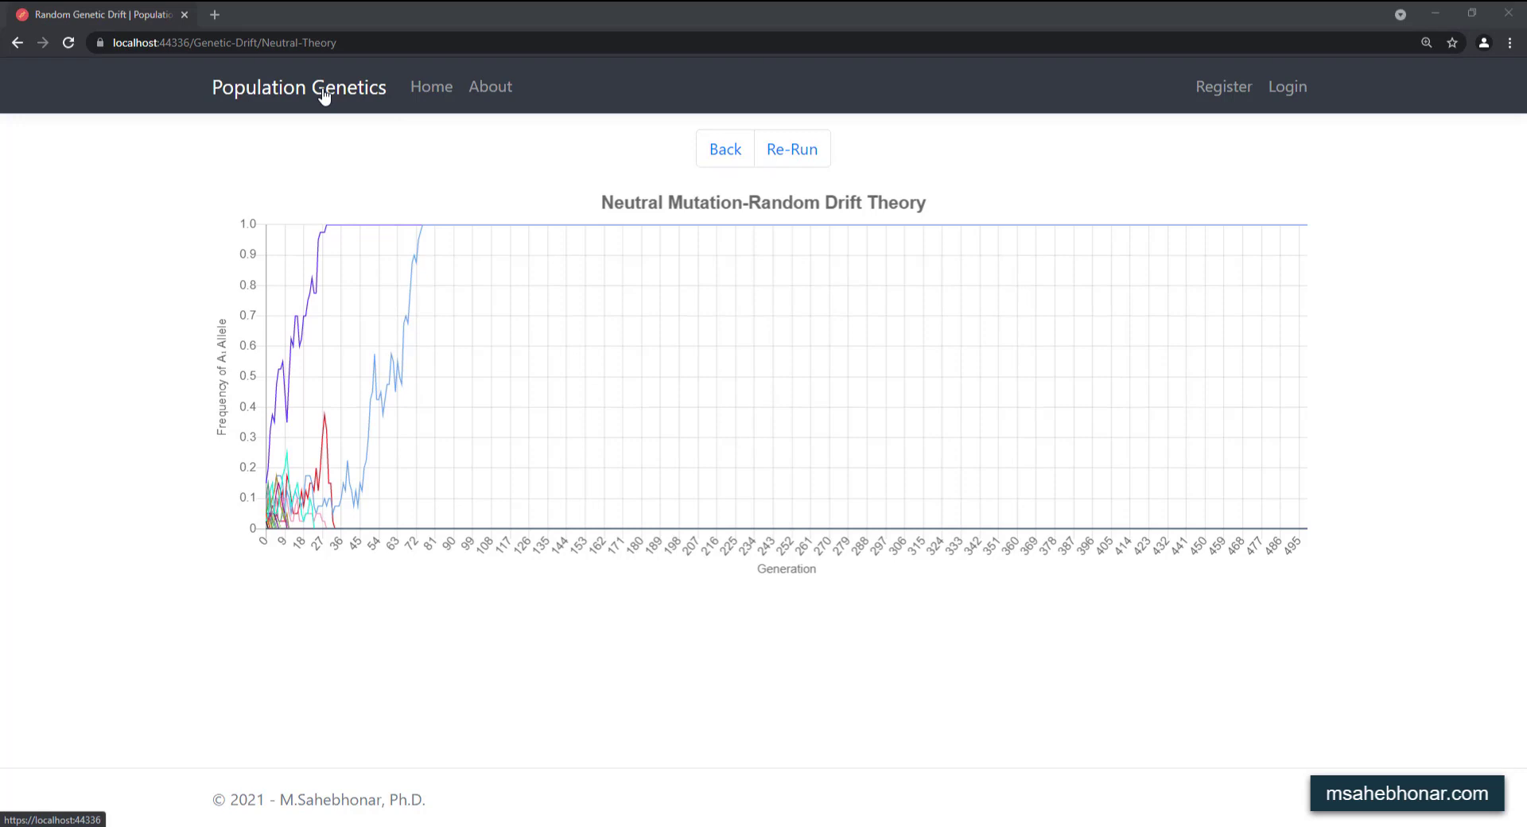
{"action": "left_click", "coordinate": [324, 88]}
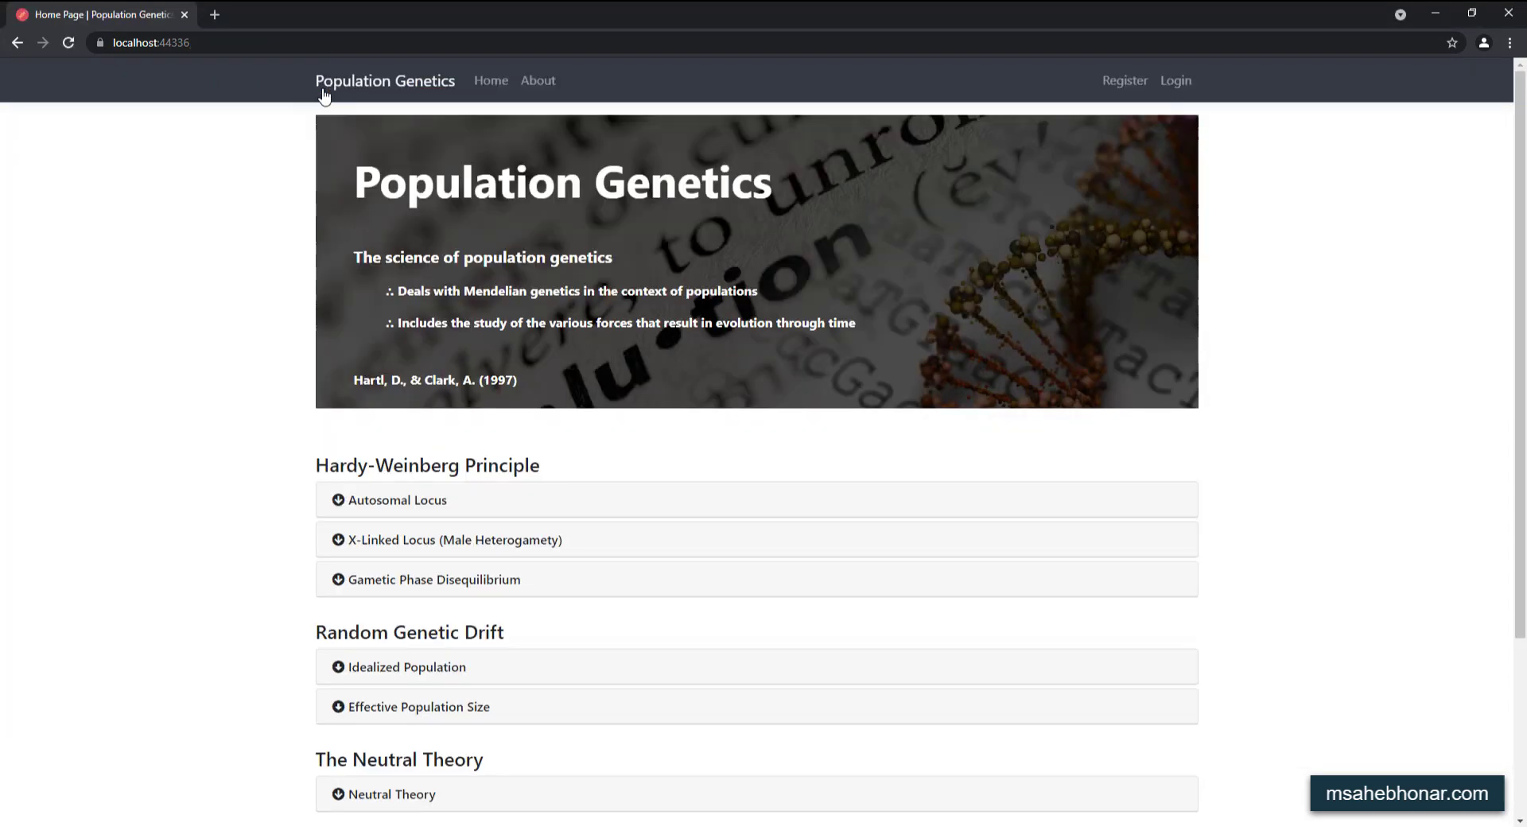